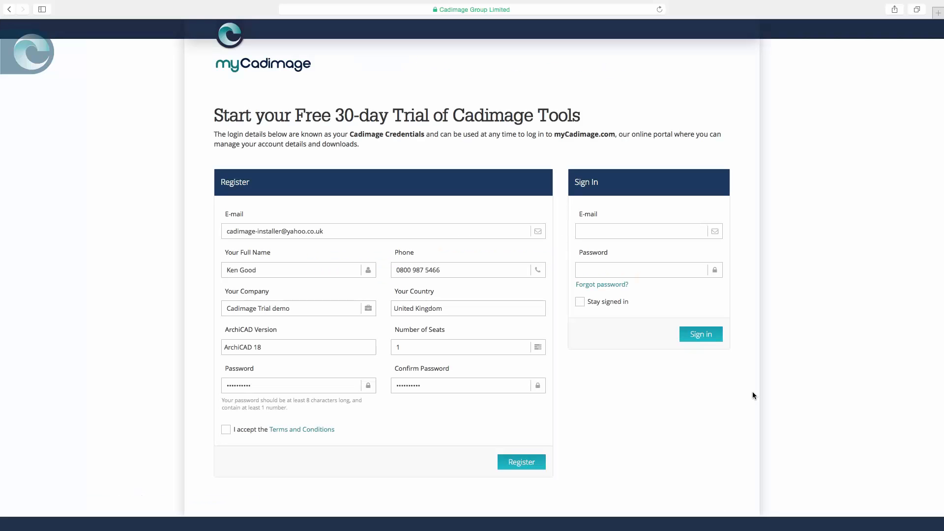
{"action": "mouse_move", "coordinate": [346, 209]}
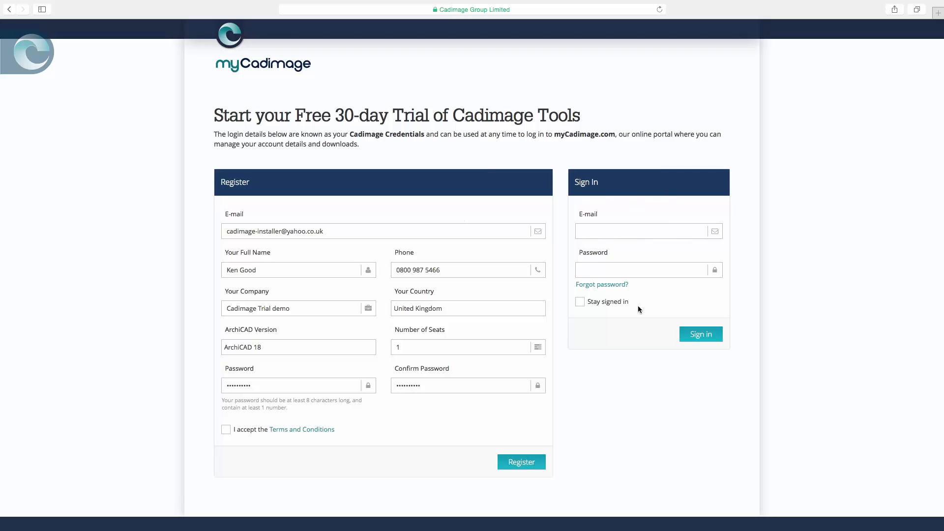
{"action": "mouse_move", "coordinate": [624, 285]}
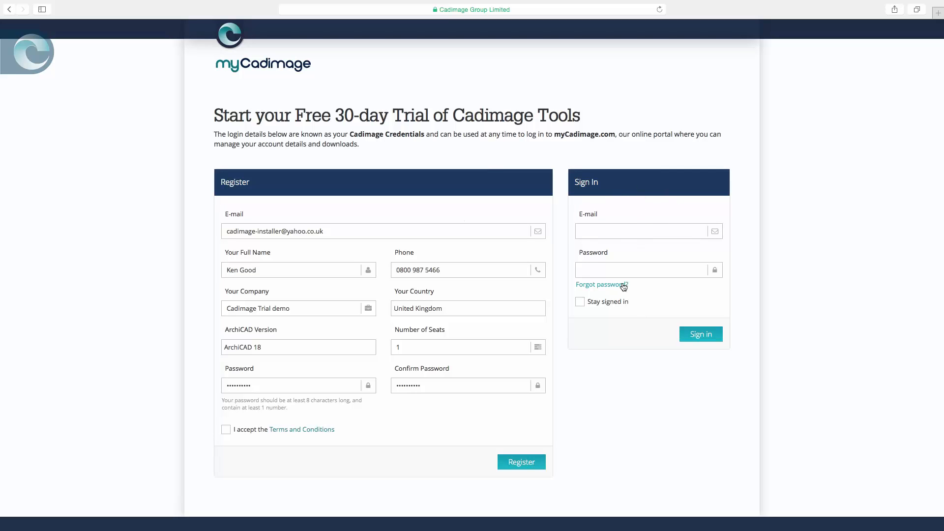
{"action": "mouse_move", "coordinate": [183, 181]}
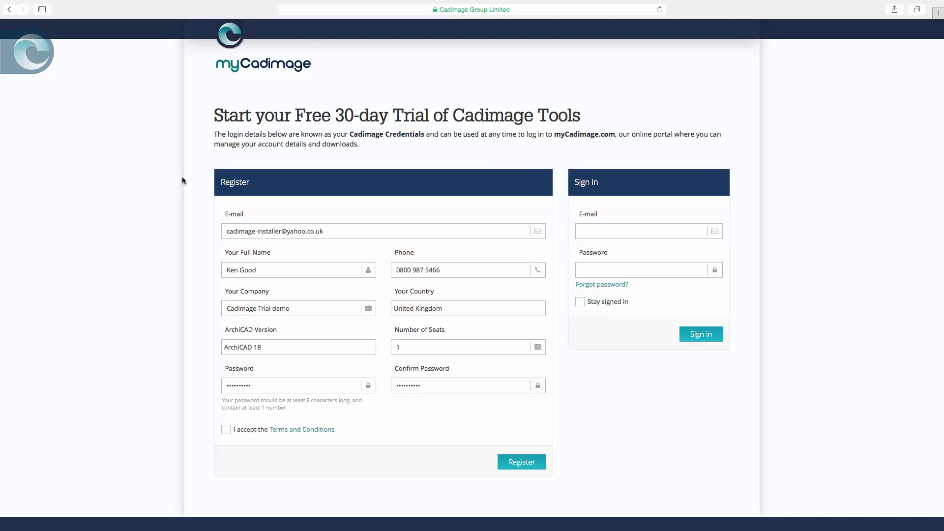
{"action": "mouse_move", "coordinate": [201, 260]}
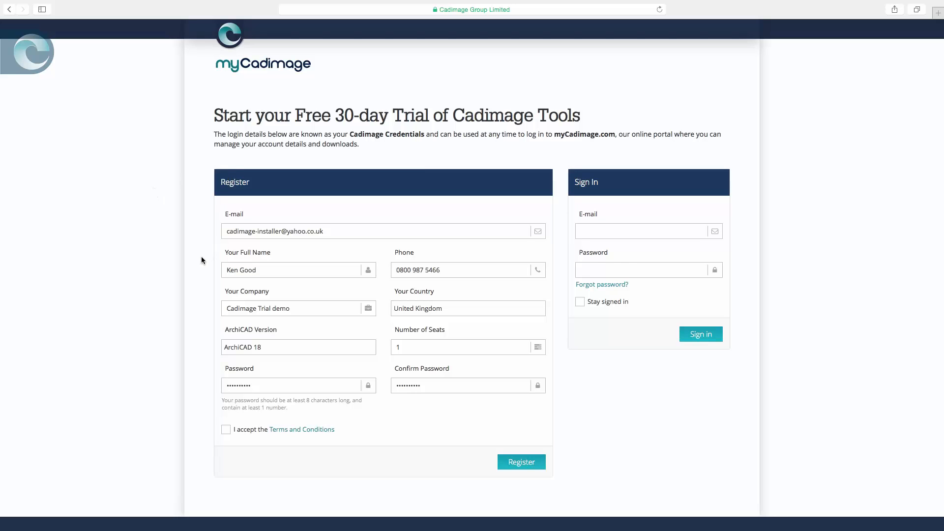
{"action": "mouse_move", "coordinate": [300, 331]}
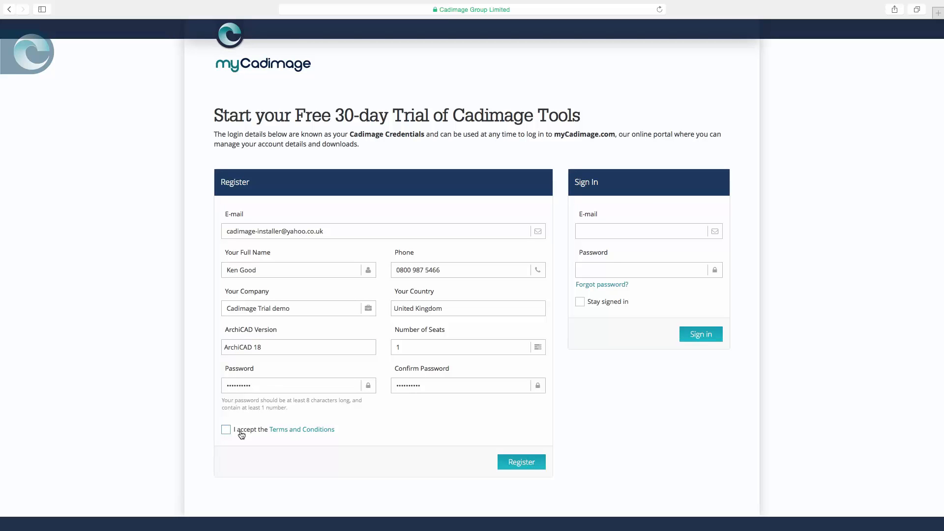
Accept the myCadimage terms and conditions on the free-trial registration form.
{"action": "left_click", "coordinate": [225, 428]}
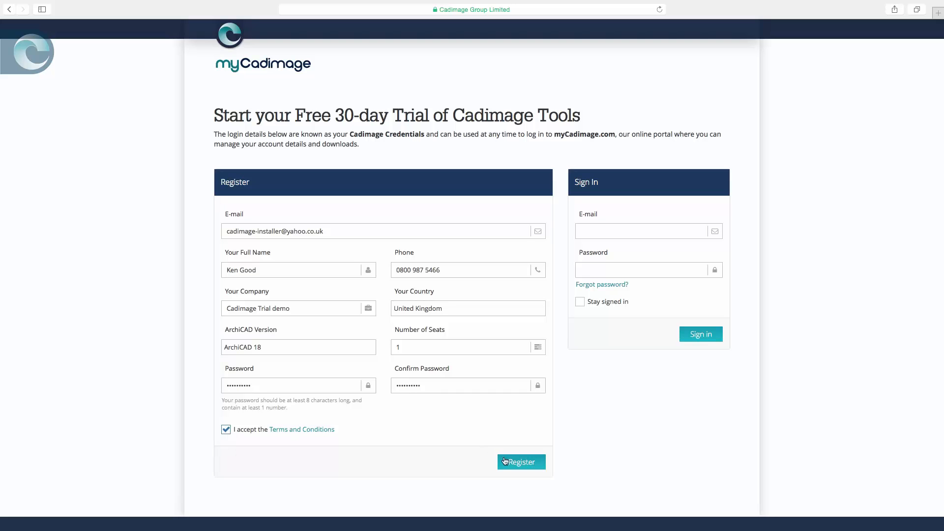
{"action": "left_click", "coordinate": [521, 462]}
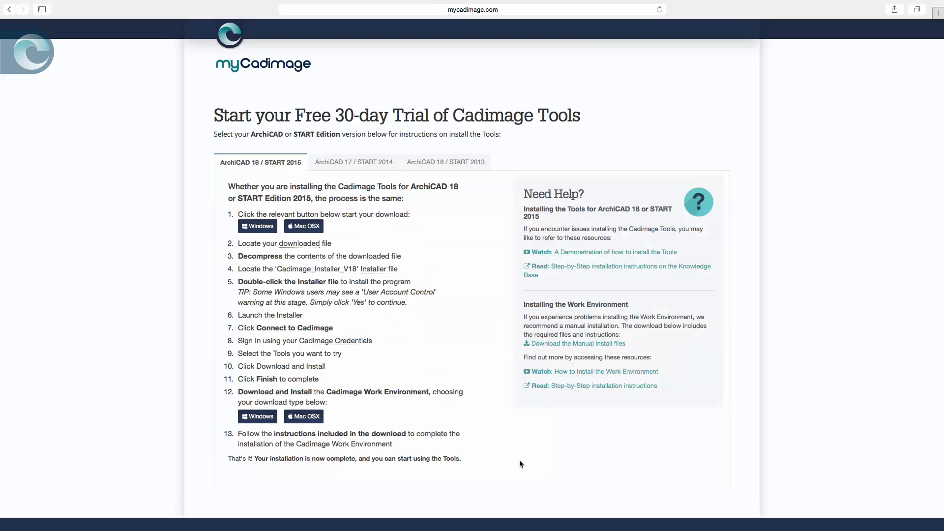
{"action": "mouse_move", "coordinate": [464, 258]}
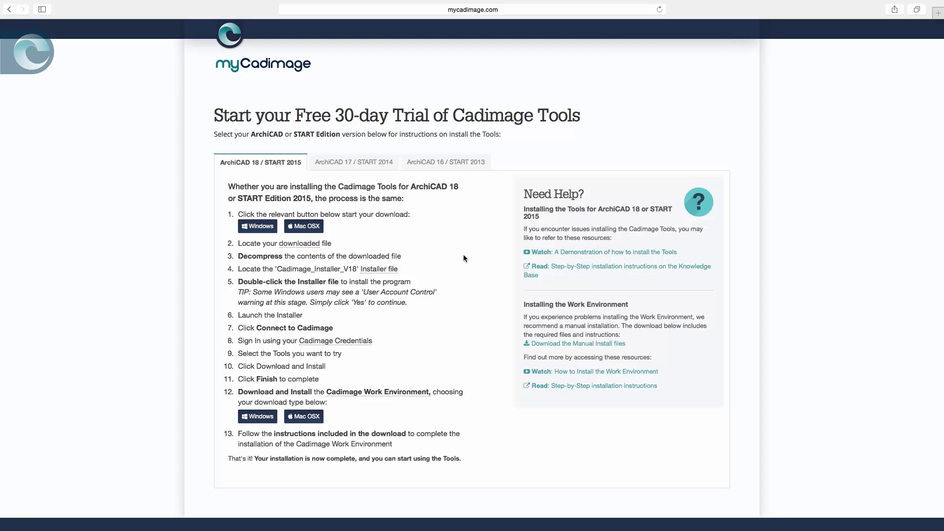
{"action": "mouse_move", "coordinate": [462, 163]}
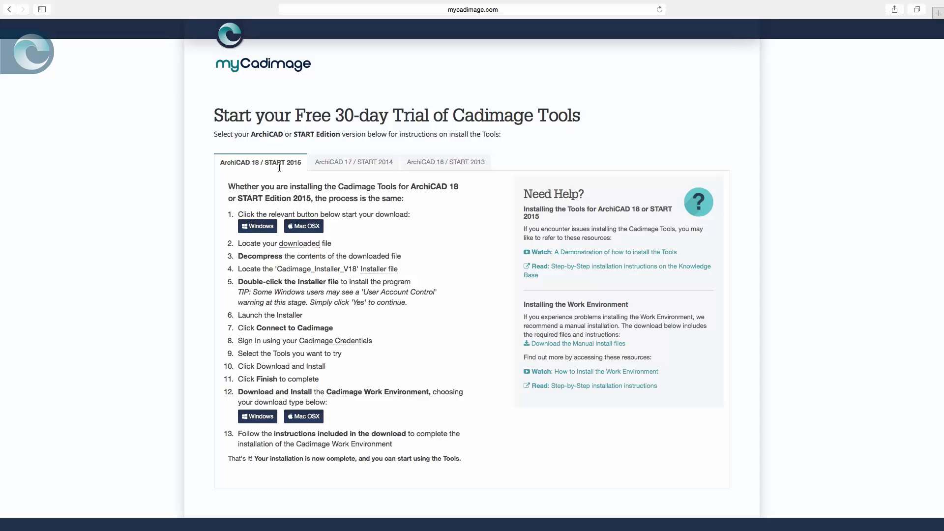
{"action": "mouse_move", "coordinate": [374, 172]}
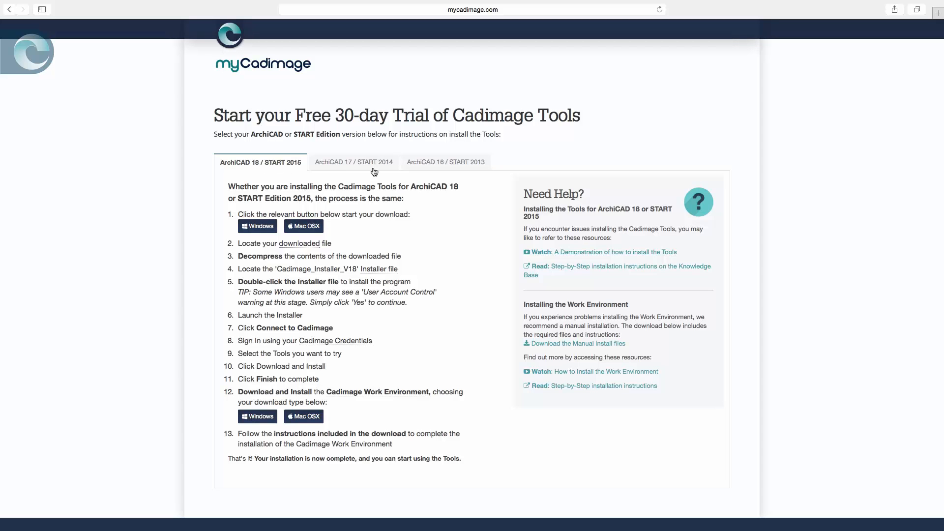
{"action": "mouse_move", "coordinate": [430, 167]}
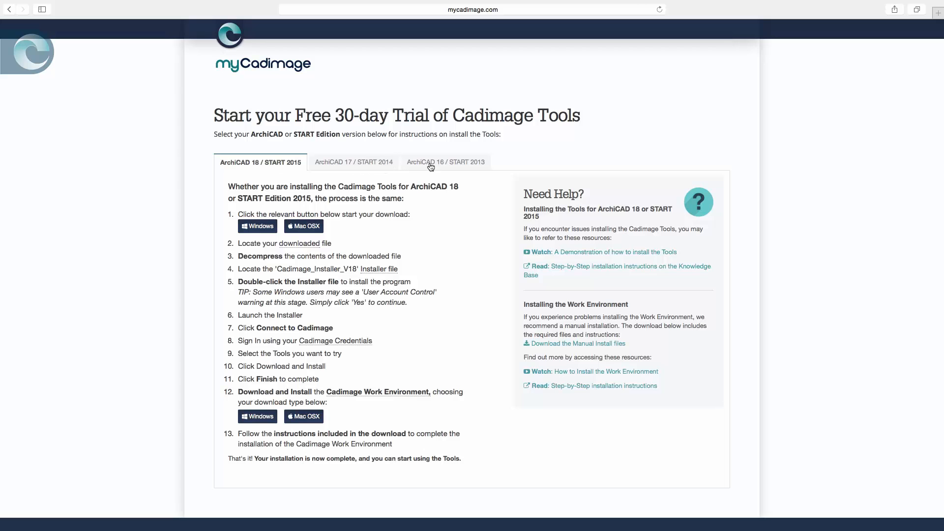
{"action": "mouse_move", "coordinate": [480, 171]}
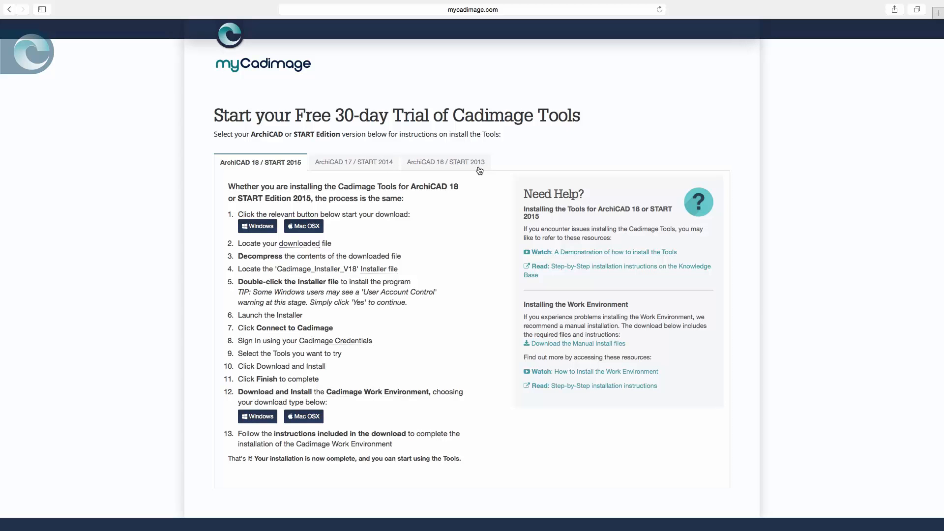
{"action": "left_click", "coordinate": [354, 162]}
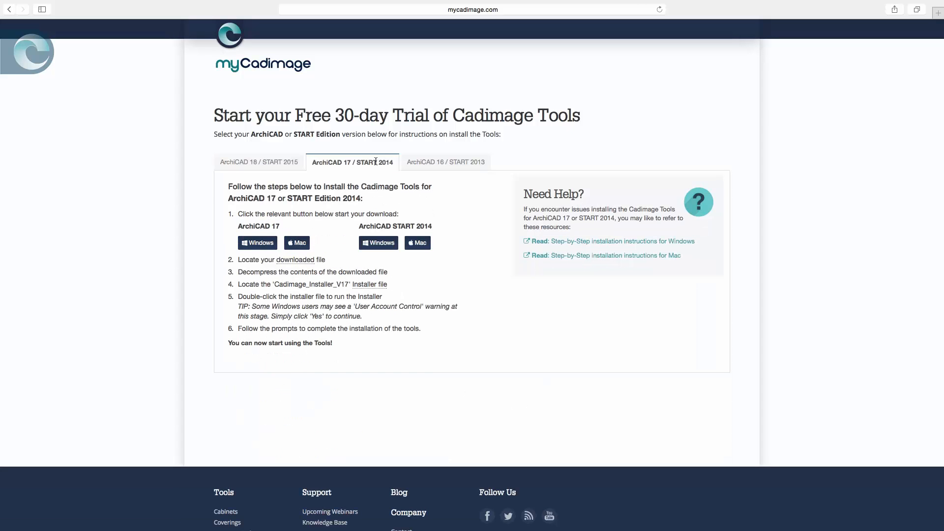
{"action": "mouse_move", "coordinate": [338, 252]}
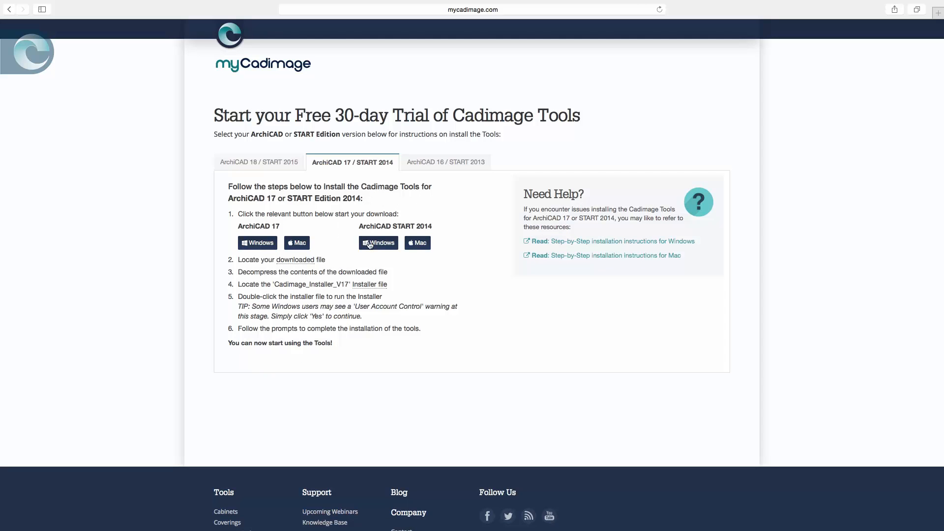
{"action": "mouse_move", "coordinate": [267, 166]}
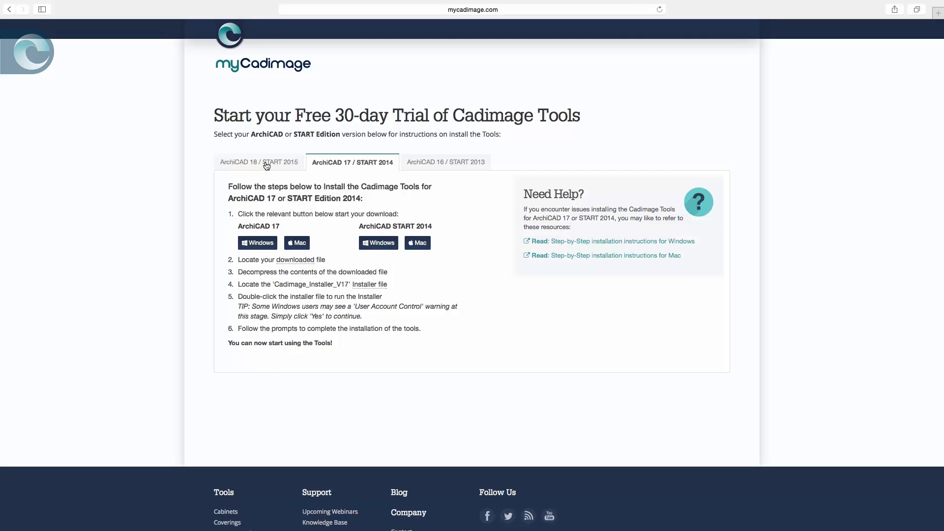
{"action": "left_click", "coordinate": [265, 163]}
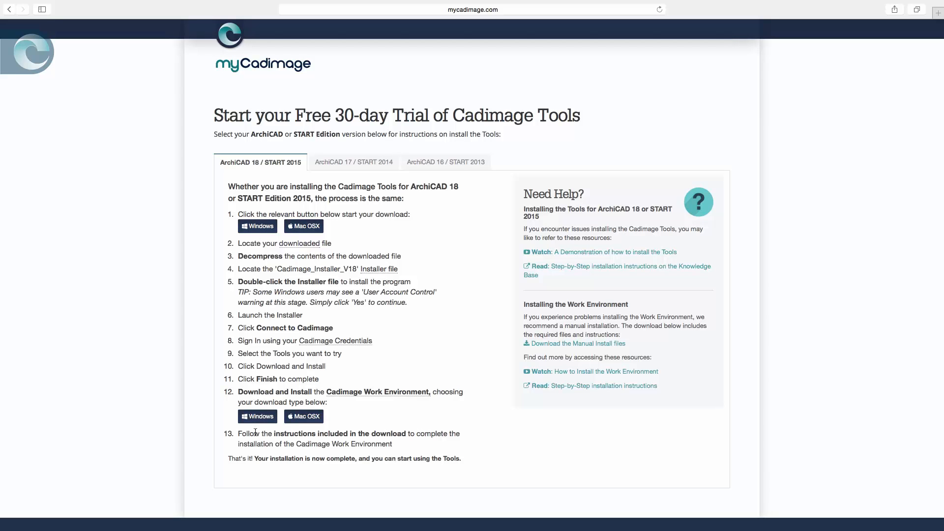
{"action": "mouse_move", "coordinate": [592, 295]}
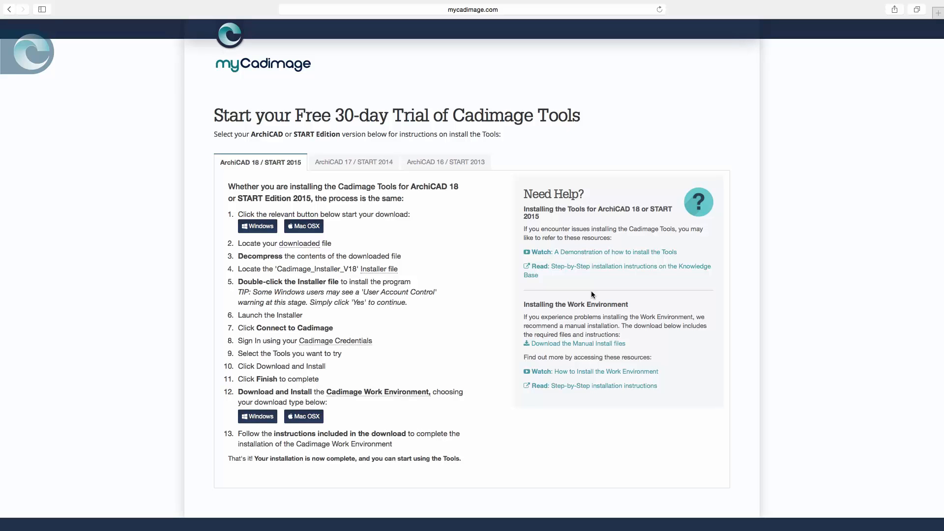
{"action": "mouse_move", "coordinate": [598, 273]}
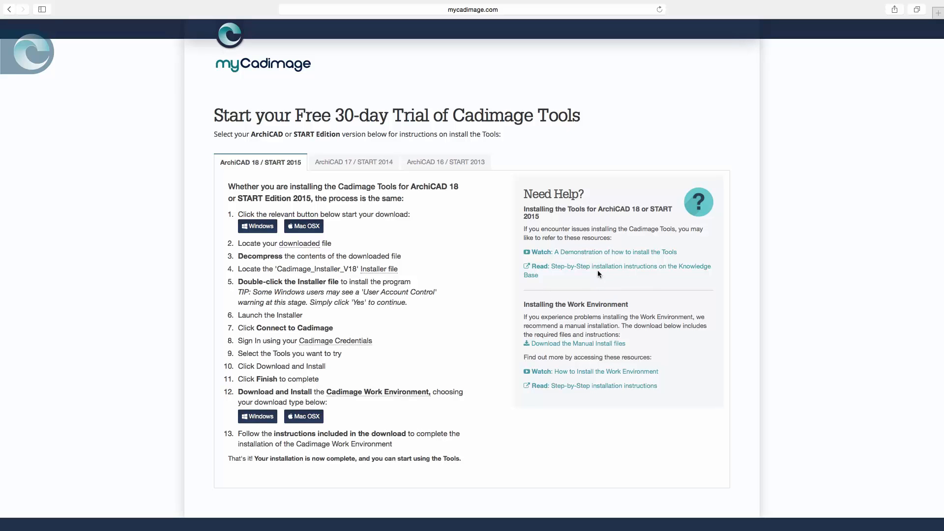
{"action": "mouse_move", "coordinate": [531, 335]}
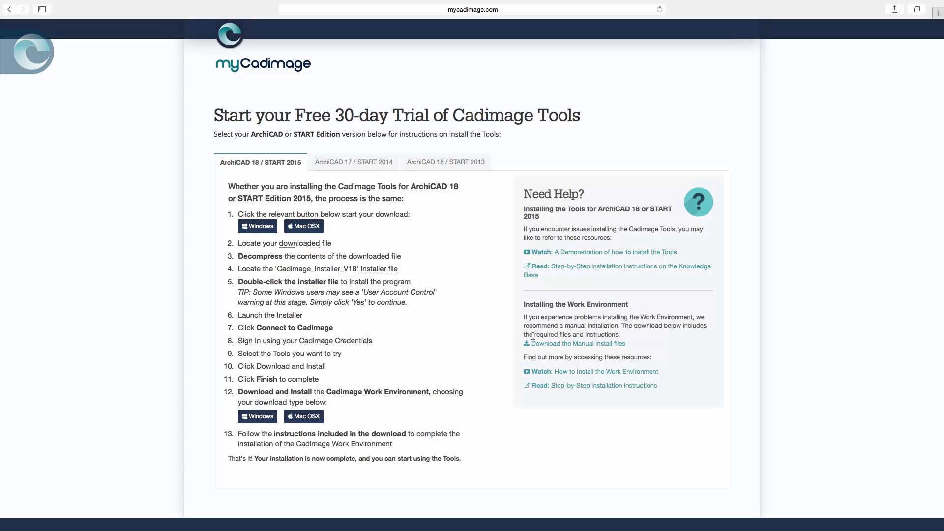
{"action": "mouse_move", "coordinate": [367, 252]}
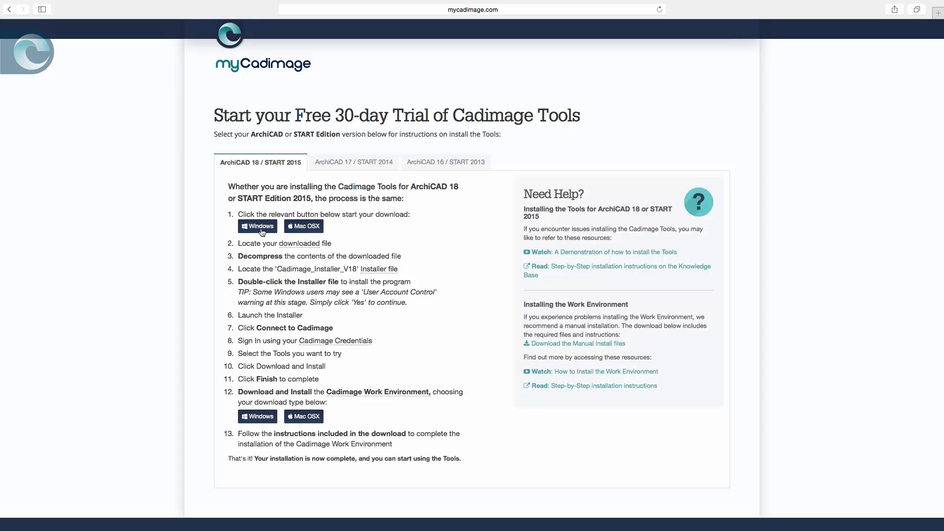
{"action": "mouse_move", "coordinate": [306, 229]}
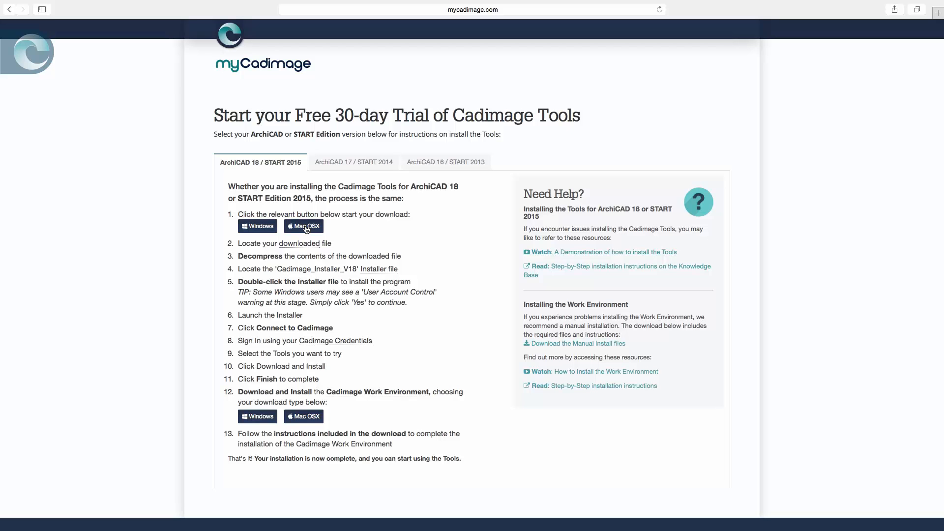
Start the Mac OS X download of the ArchiCAD 18 Cadimage Tools installer.
{"action": "left_click", "coordinate": [304, 226]}
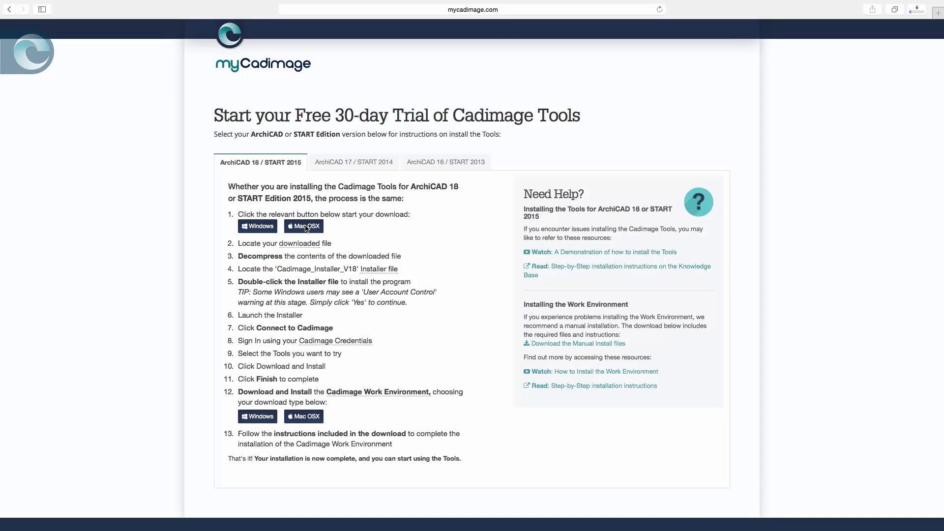
{"action": "mouse_move", "coordinate": [298, 253]}
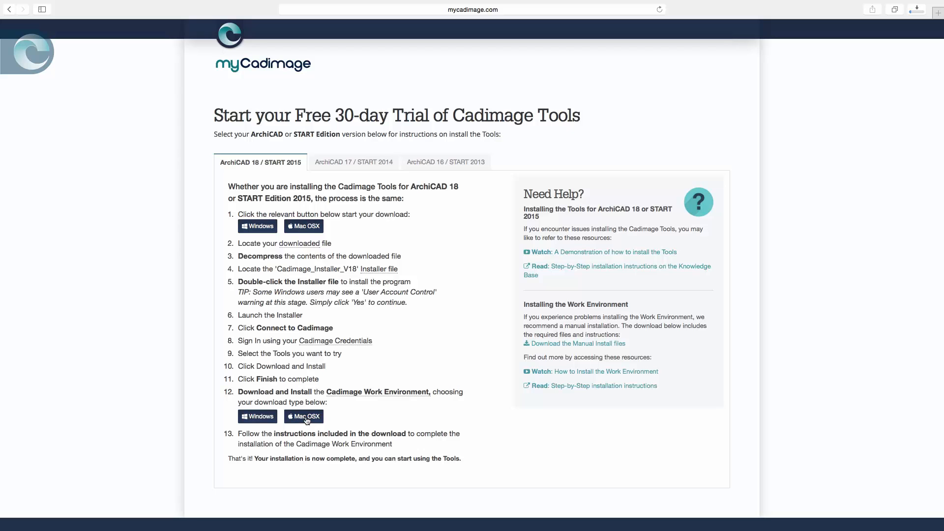
{"action": "mouse_move", "coordinate": [380, 421]}
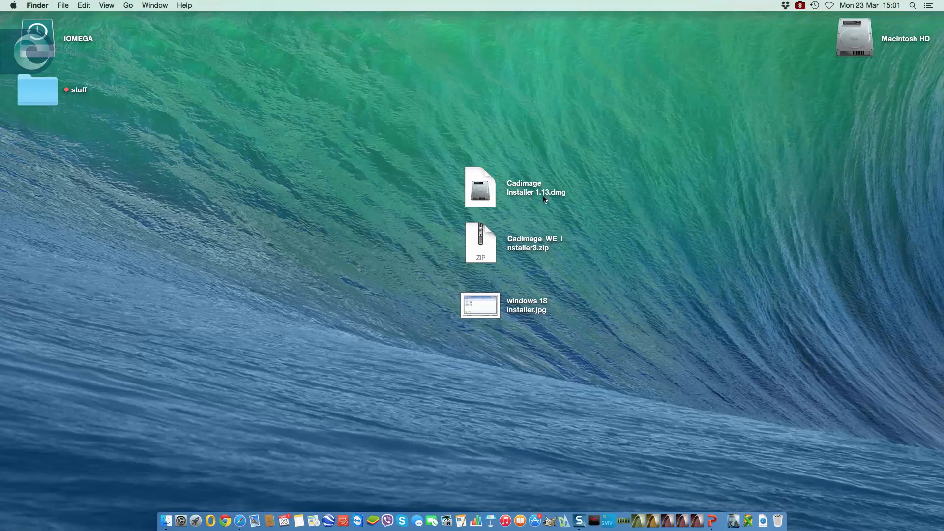
{"action": "mouse_move", "coordinate": [508, 193]}
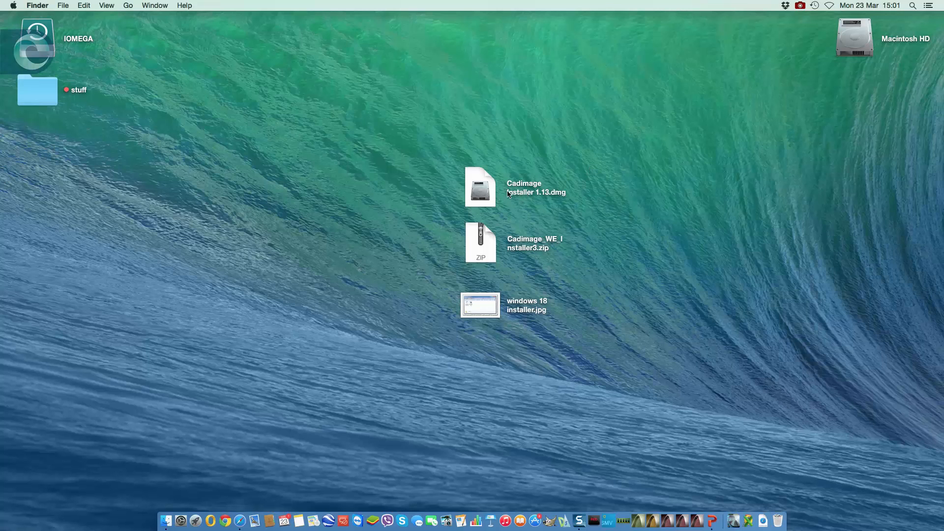
{"action": "mouse_move", "coordinate": [515, 251]}
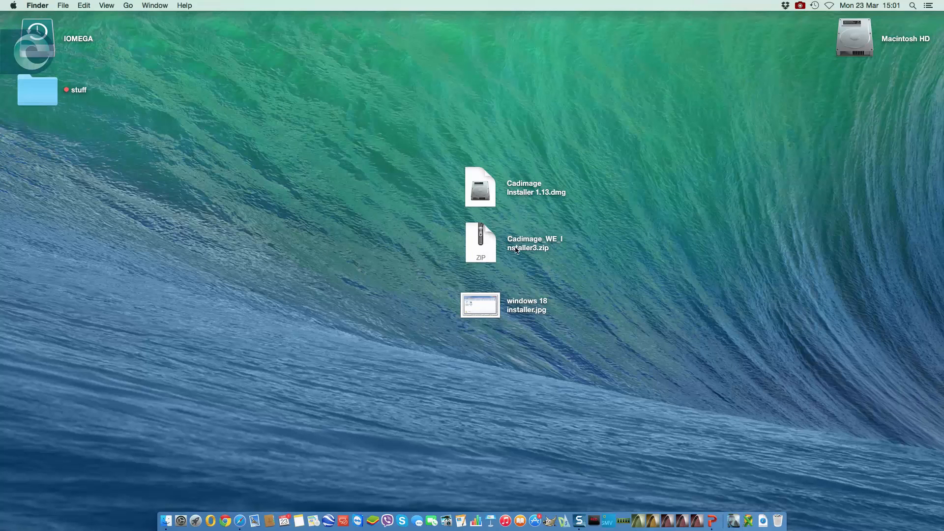
{"action": "mouse_move", "coordinate": [527, 250]}
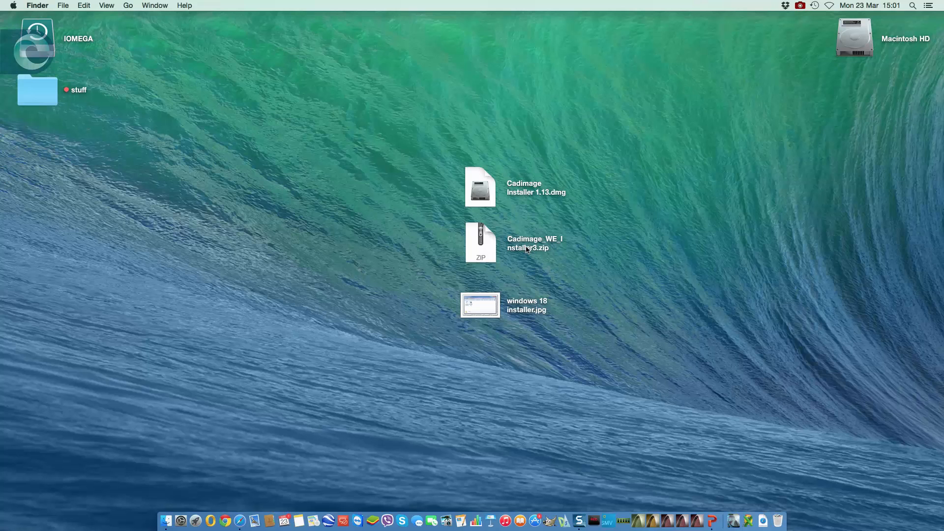
{"action": "mouse_move", "coordinate": [501, 216]}
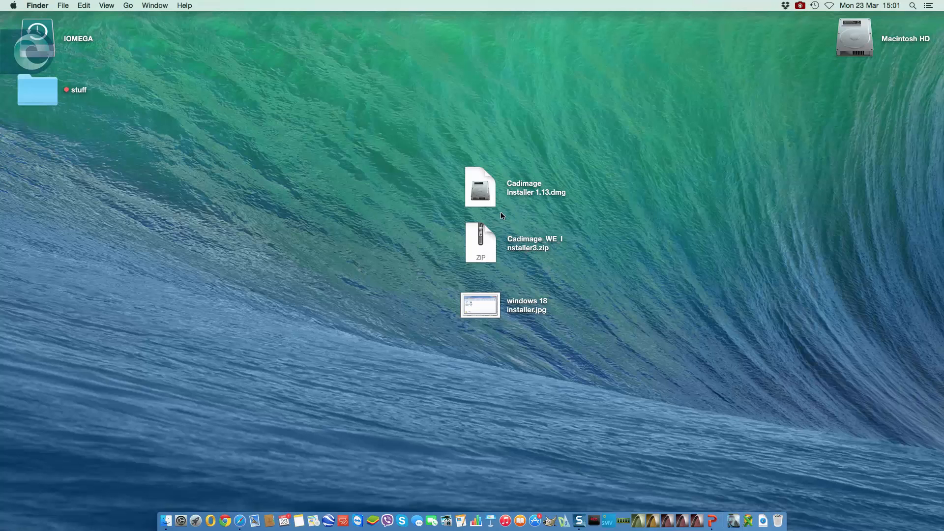
{"action": "double_click", "coordinate": [479, 305]}
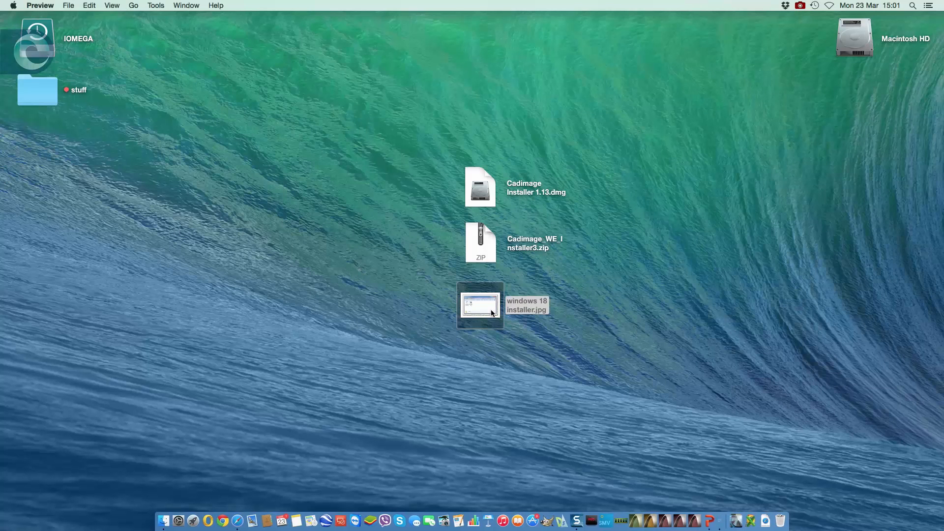
{"action": "double_click", "coordinate": [479, 308]}
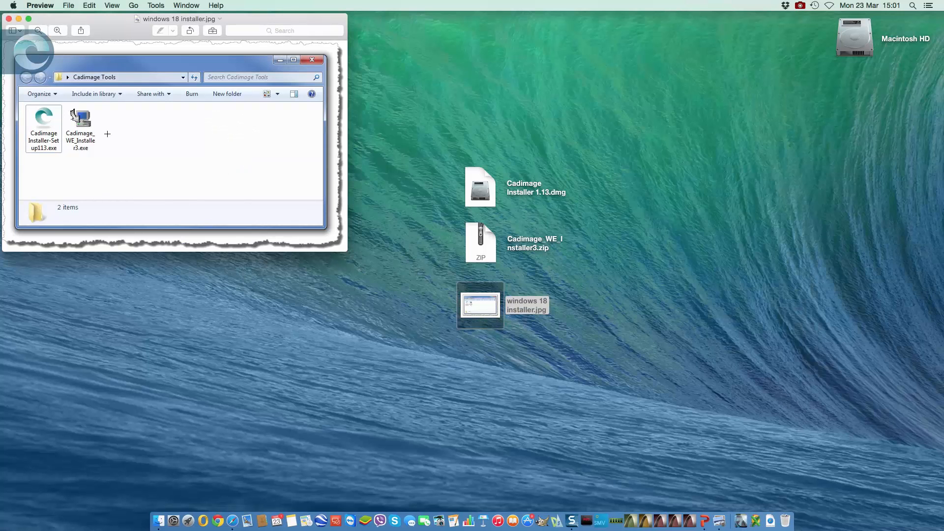
{"action": "left_click_drag", "start_coordinate": [178, 18], "coordinate": [280, 119]}
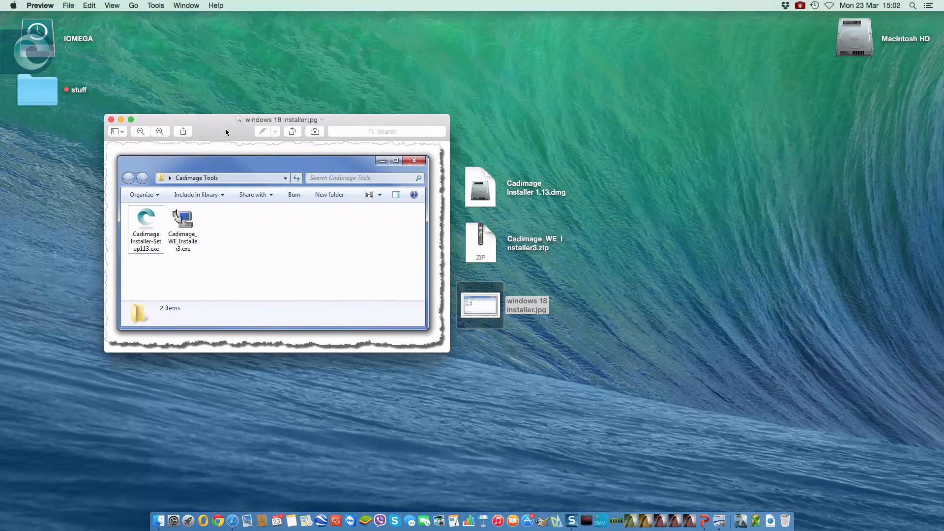
{"action": "mouse_move", "coordinate": [531, 201]}
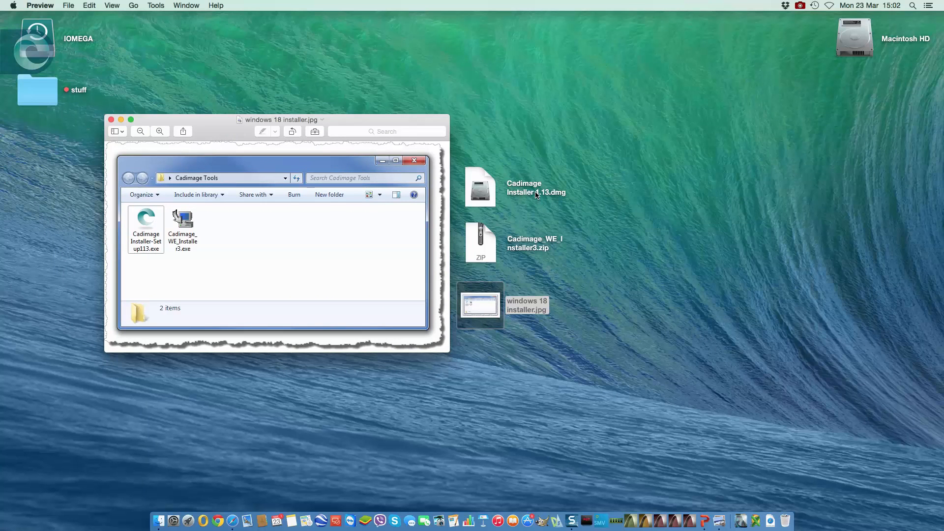
{"action": "mouse_move", "coordinate": [537, 247]}
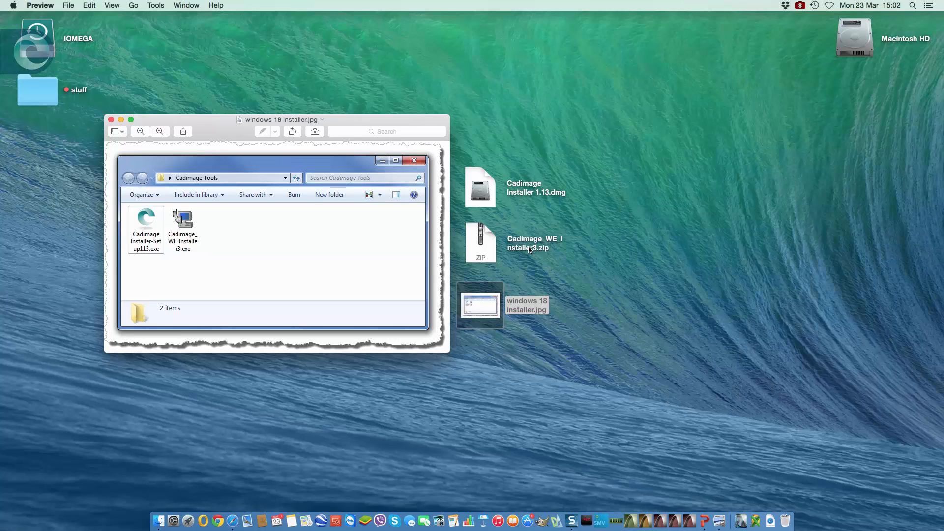
{"action": "mouse_move", "coordinate": [243, 243]}
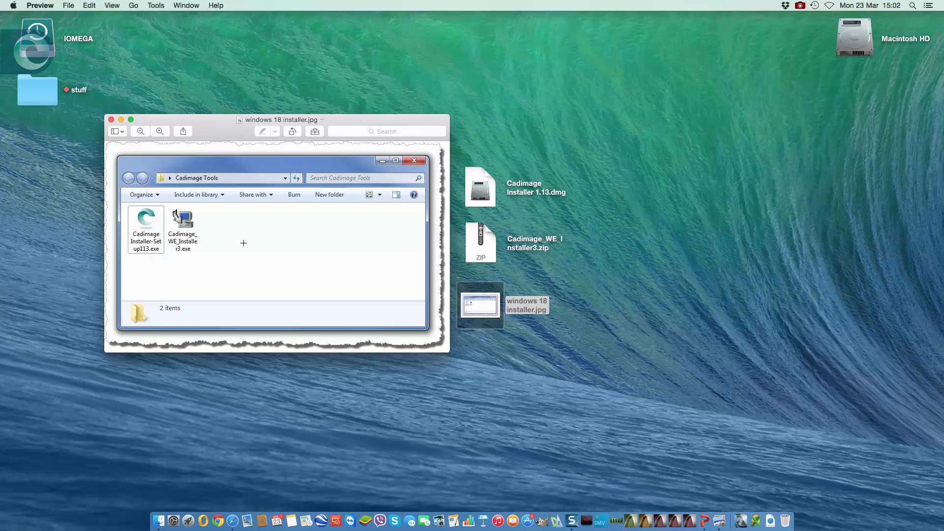
{"action": "mouse_move", "coordinate": [148, 221]}
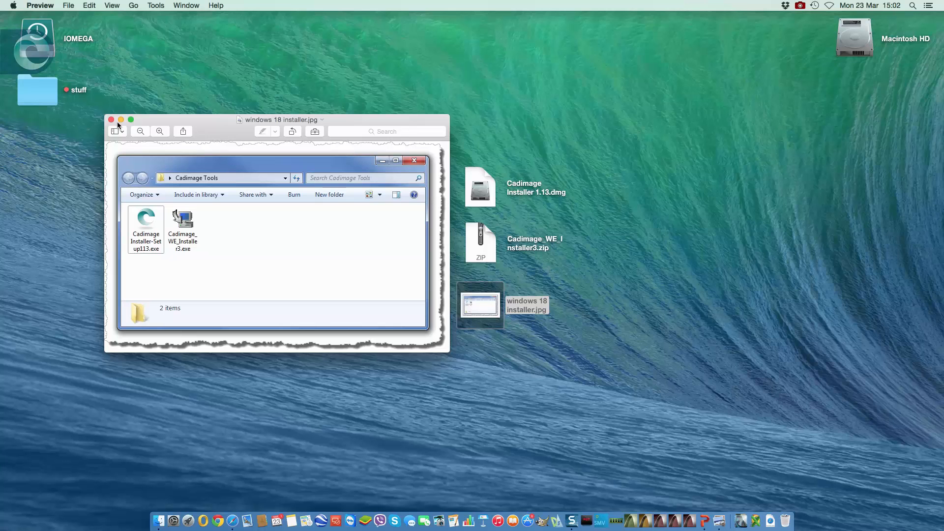
Close the screenshot, mount Cadimage Installer 1.13.dmg and select the Cadimage Installer app.
{"action": "left_click", "coordinate": [110, 119]}
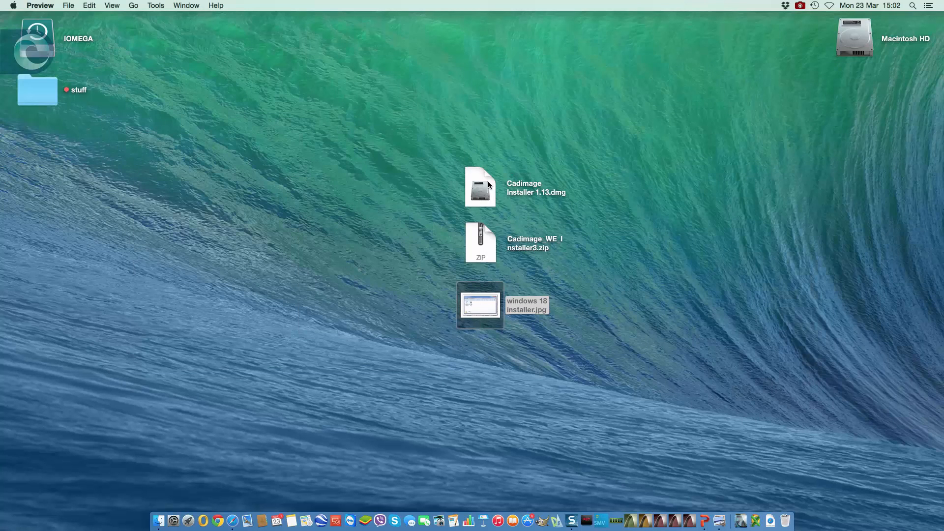
{"action": "double_click", "coordinate": [480, 190]}
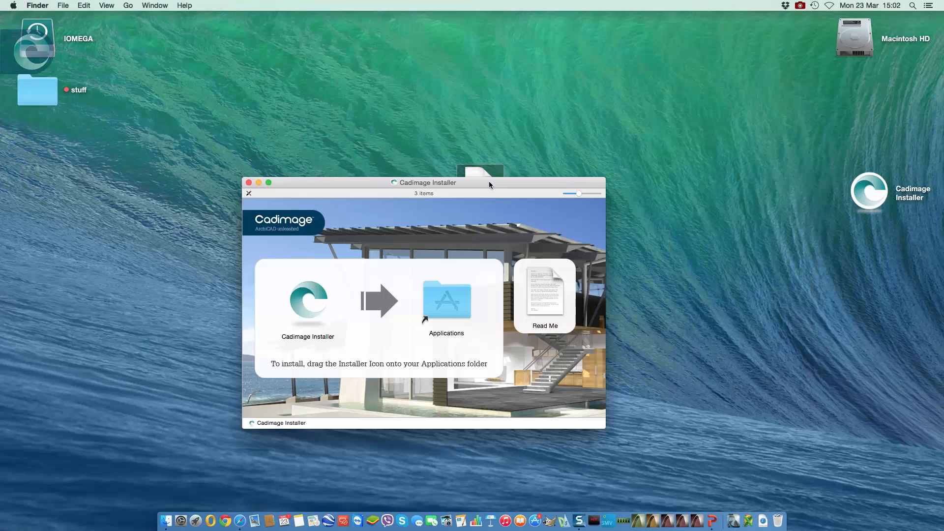
{"action": "mouse_move", "coordinate": [743, 197]}
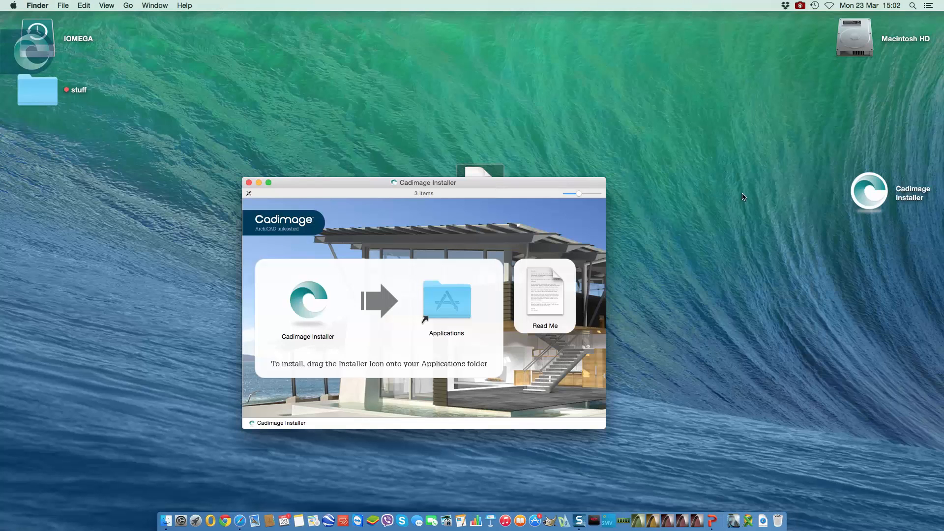
{"action": "mouse_move", "coordinate": [886, 203]}
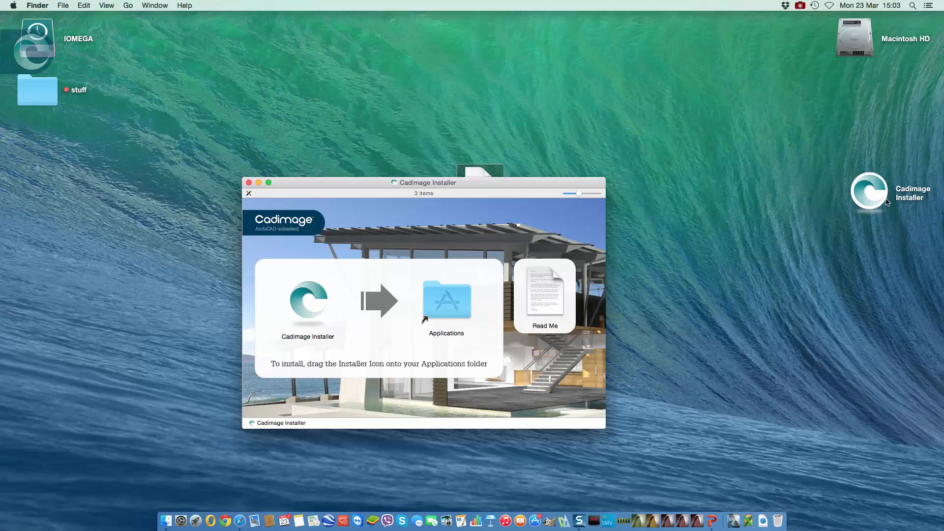
{"action": "left_click", "coordinate": [309, 303]}
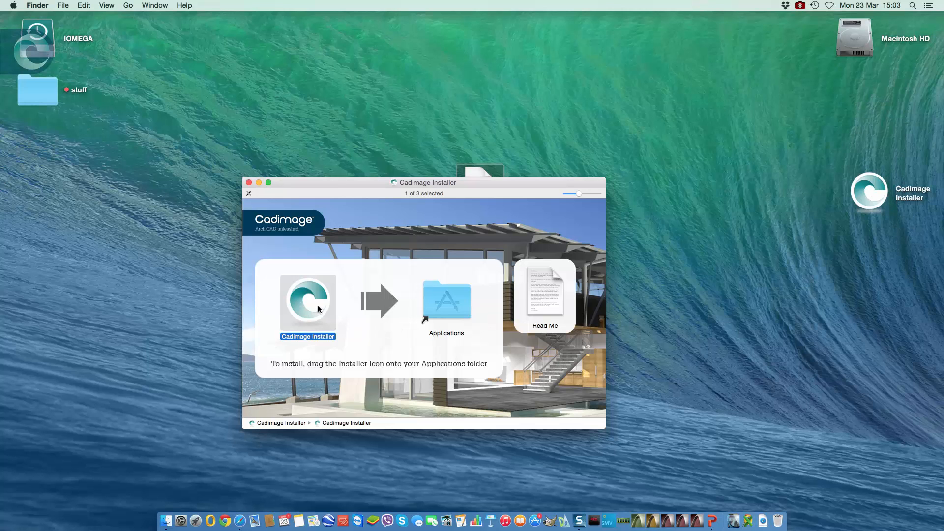
Copy Cadimage Installer into Applications and pick it there for the Dock.
{"action": "left_click_drag", "start_coordinate": [308, 300], "coordinate": [445, 300]}
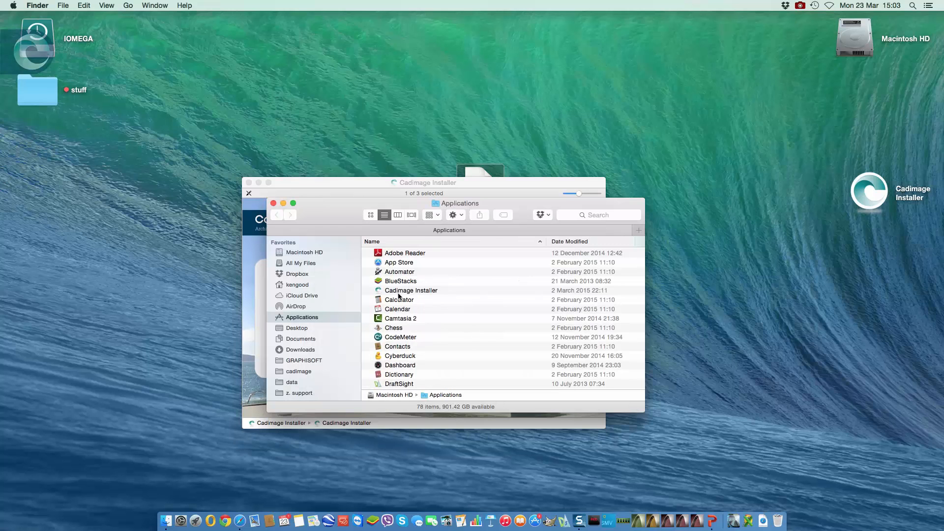
{"action": "left_click", "coordinate": [411, 290]}
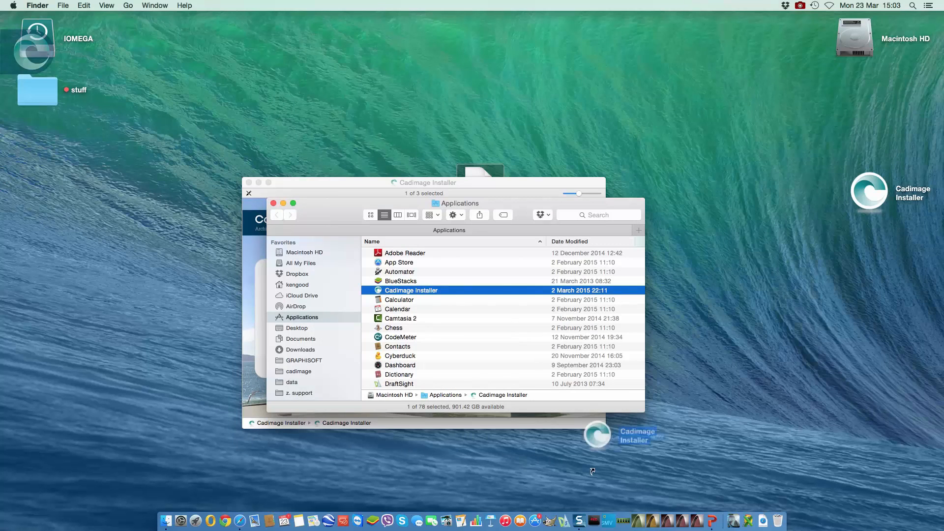
{"action": "mouse_move", "coordinate": [634, 525]}
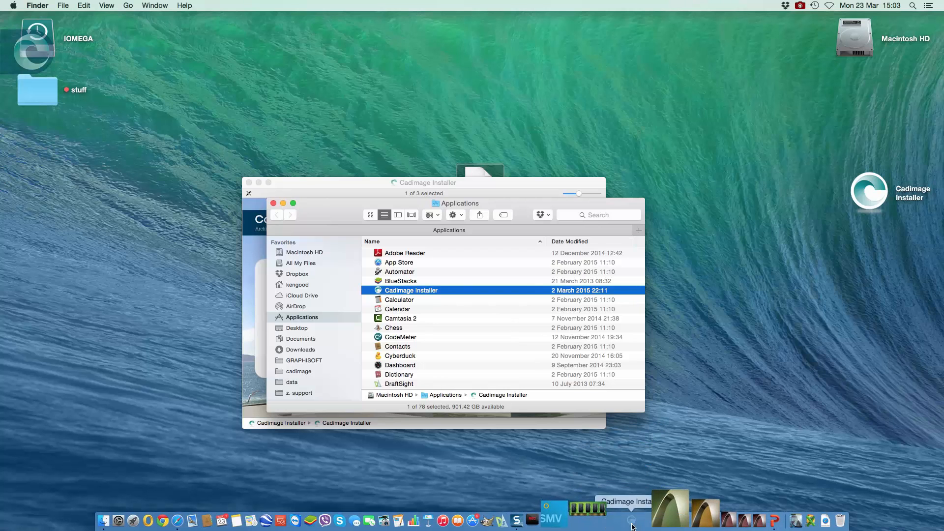
{"action": "mouse_move", "coordinate": [706, 517]}
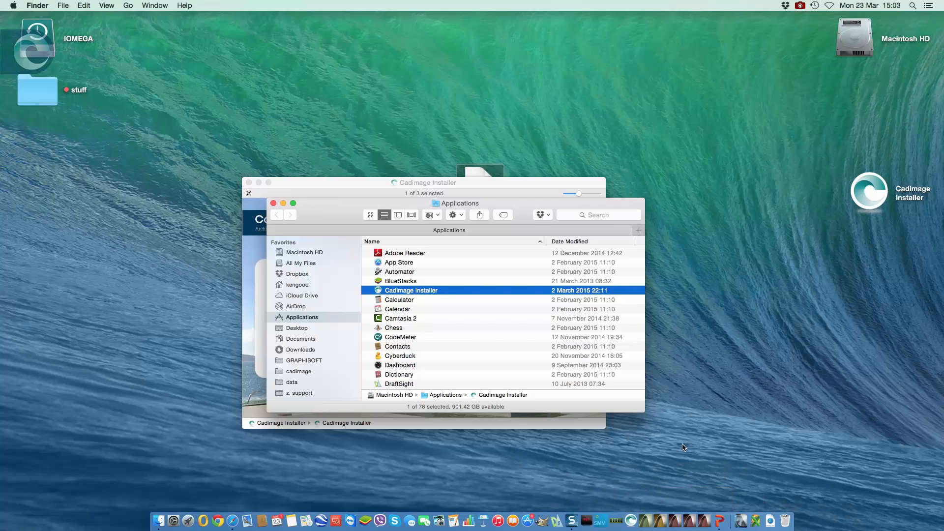
Eject the installer disk image and close its Finder windows, returning to the desktop.
{"action": "left_click", "coordinate": [273, 203]}
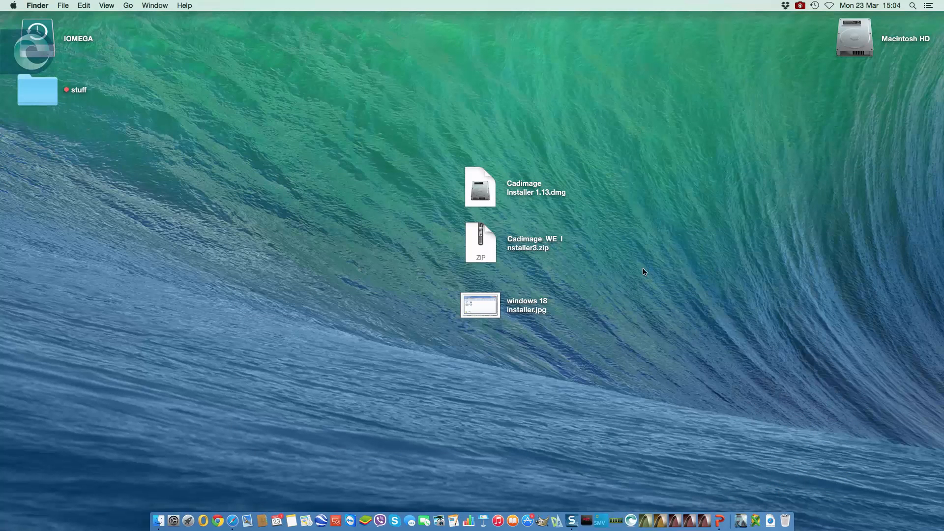
{"action": "mouse_move", "coordinate": [512, 195]}
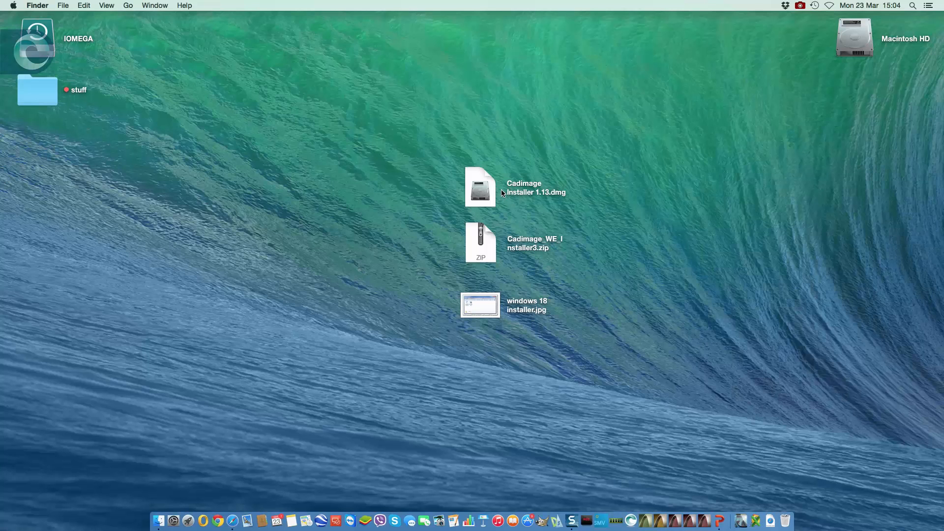
{"action": "mouse_move", "coordinate": [496, 258]}
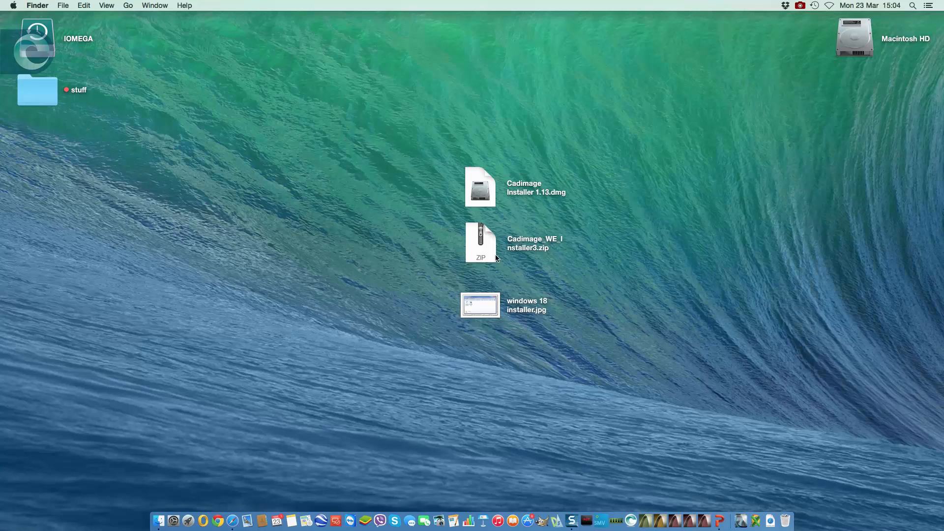
{"action": "mouse_move", "coordinate": [512, 251]}
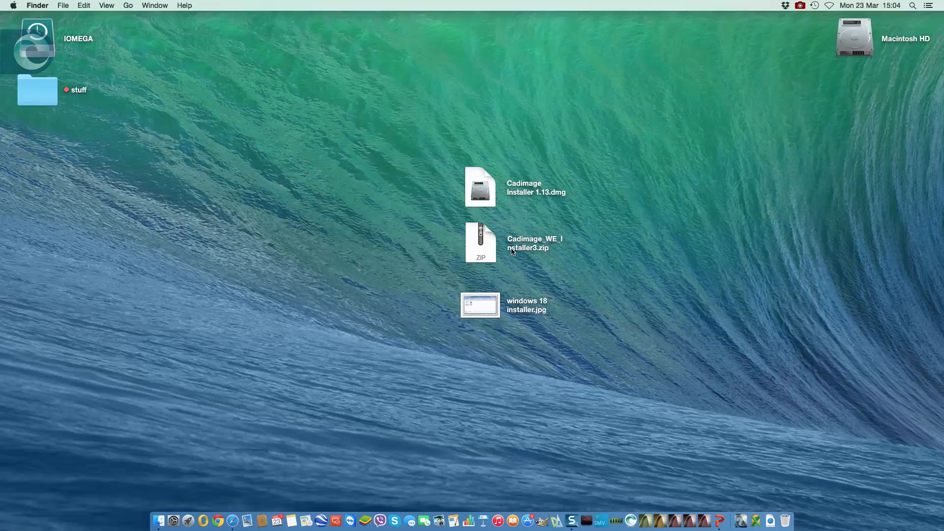
{"action": "mouse_move", "coordinate": [505, 249]}
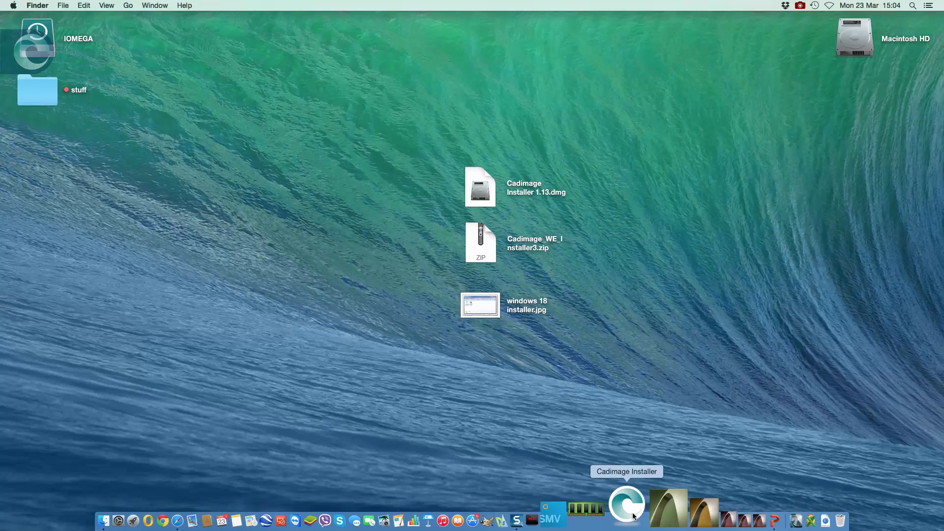
Launch Cadimage Installer from the Dock, bringing up the downloaded-app warning.
{"action": "left_click", "coordinate": [625, 504]}
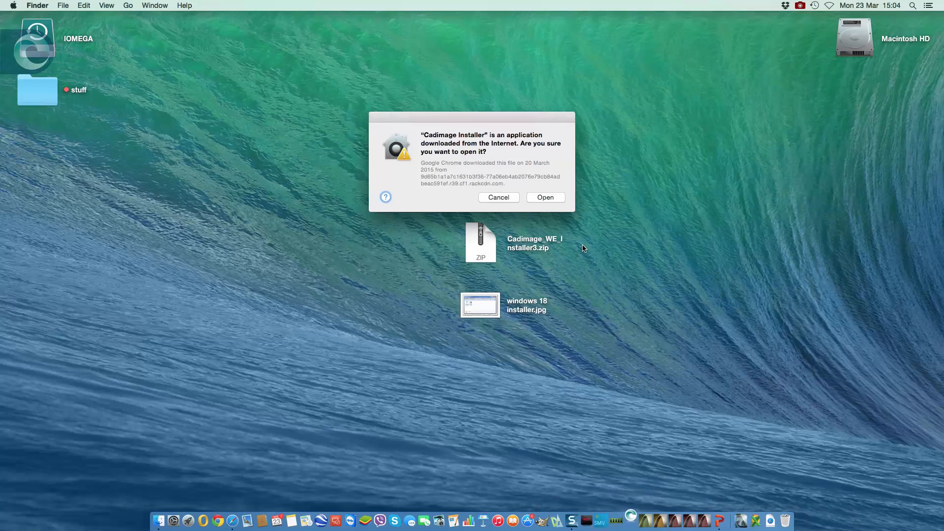
{"action": "mouse_move", "coordinate": [551, 202]}
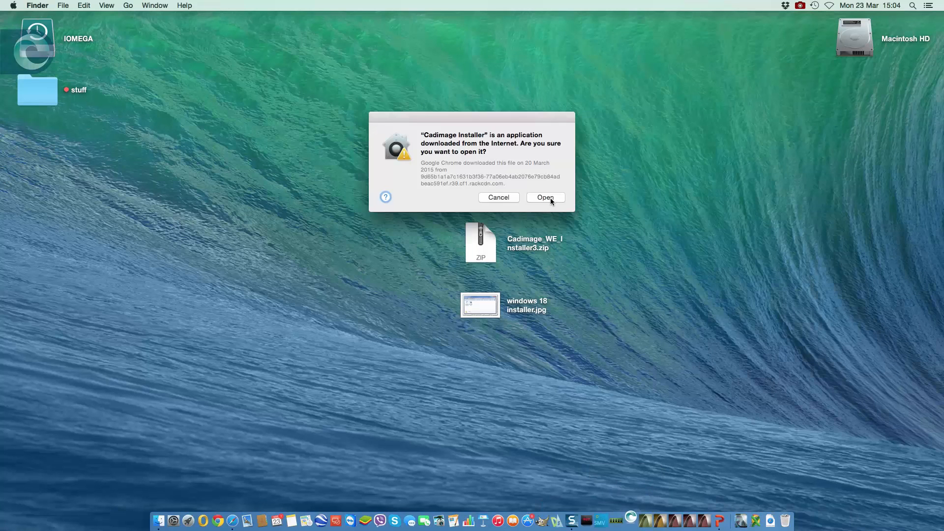
Confirm opening the installer and connect to the Cadimage trial account with email and password.
{"action": "left_click", "coordinate": [546, 197]}
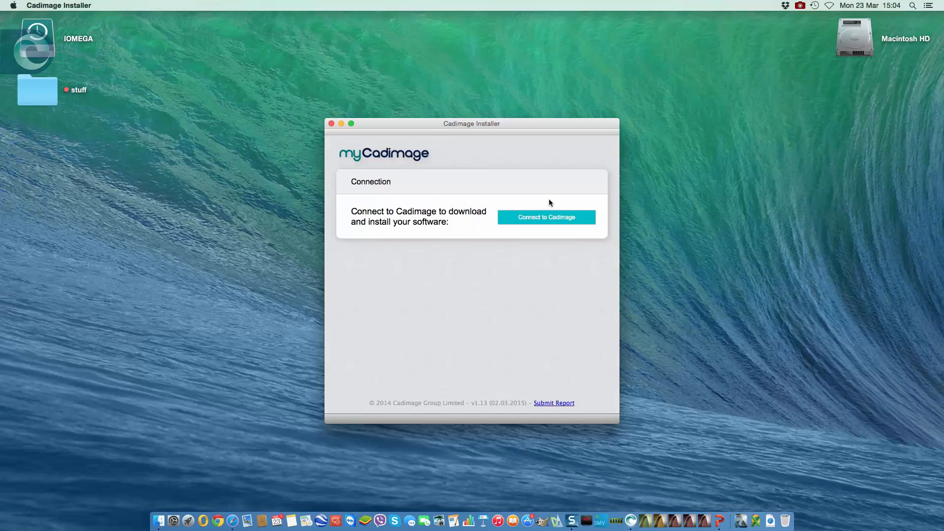
{"action": "mouse_move", "coordinate": [484, 239]}
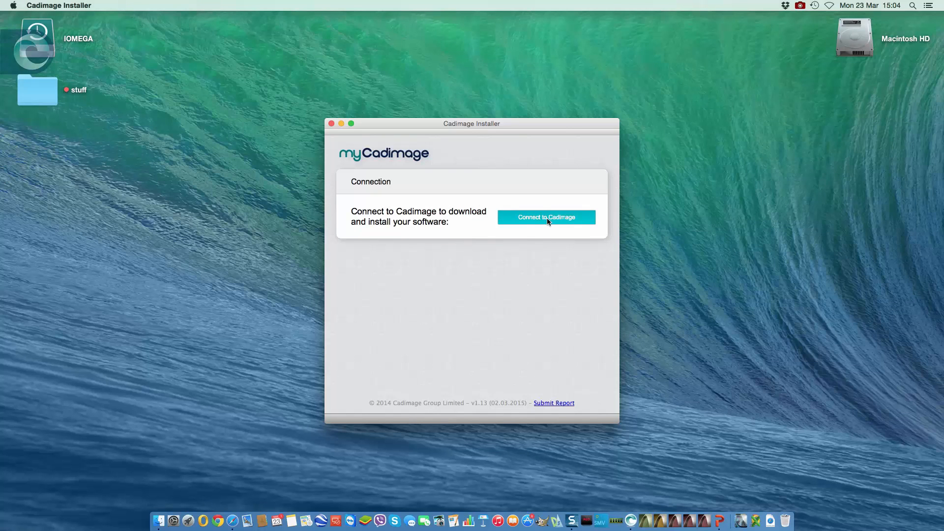
{"action": "left_click", "coordinate": [547, 216]}
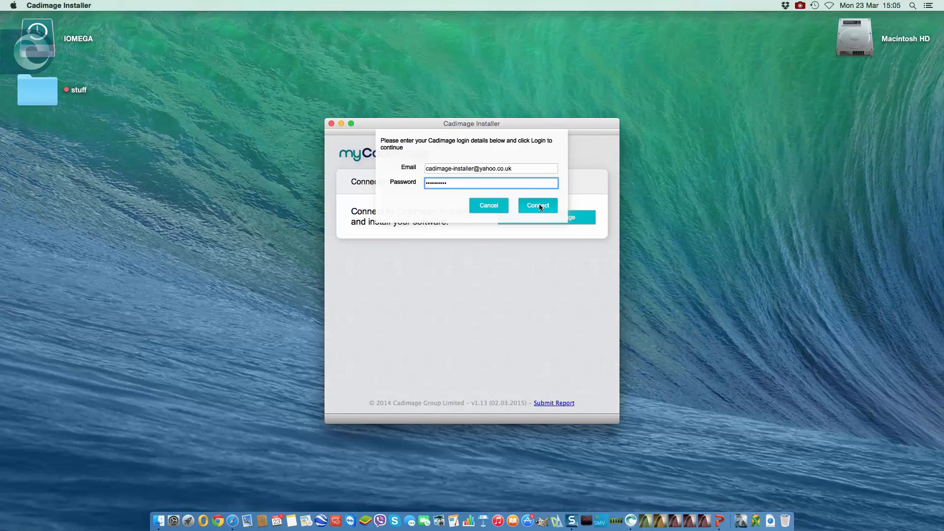
{"action": "left_click", "coordinate": [536, 206]}
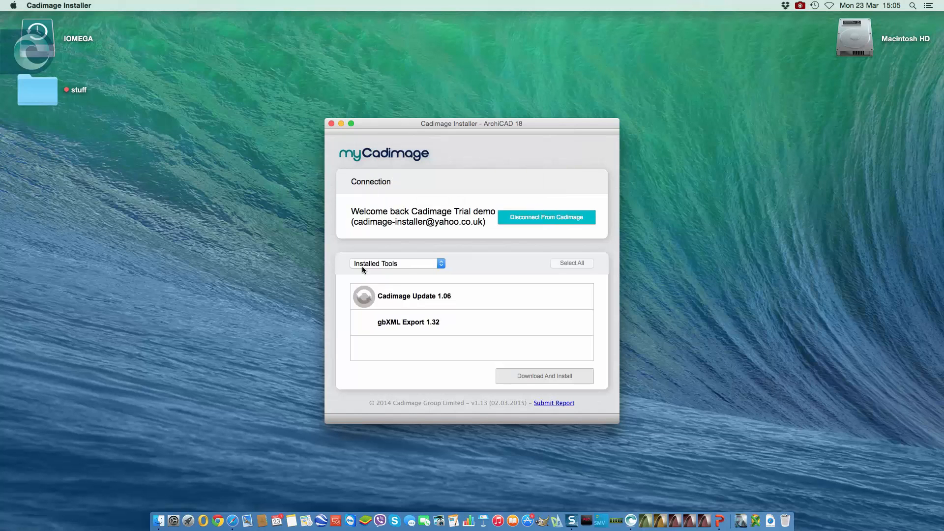
{"action": "mouse_move", "coordinate": [430, 295]}
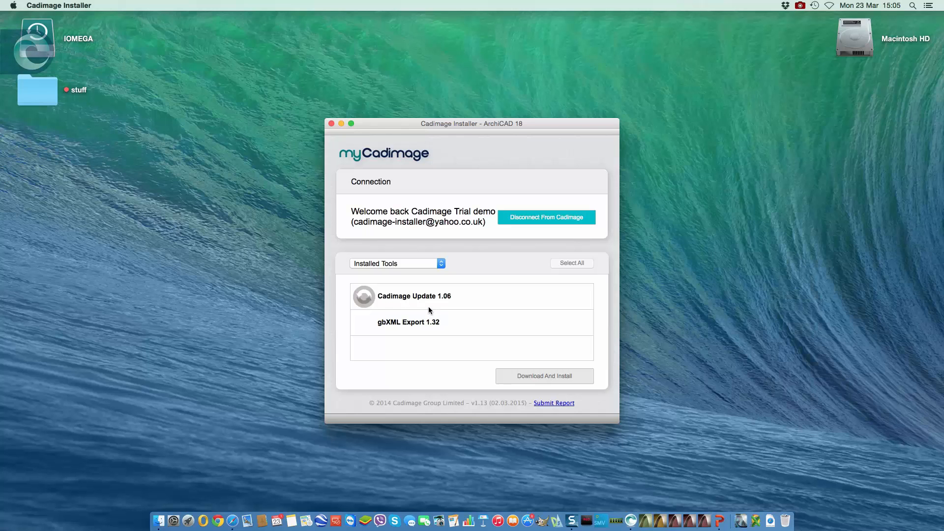
{"action": "mouse_move", "coordinate": [407, 271]}
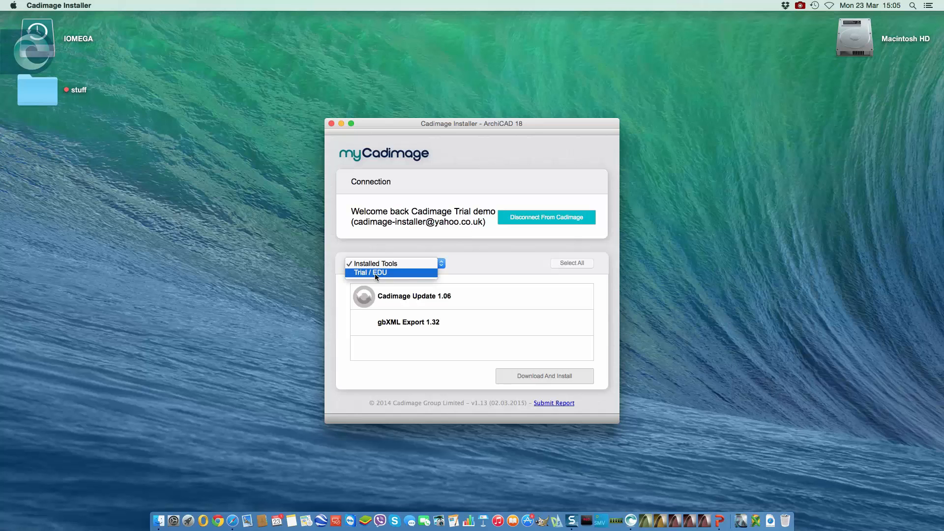
{"action": "mouse_move", "coordinate": [383, 275]}
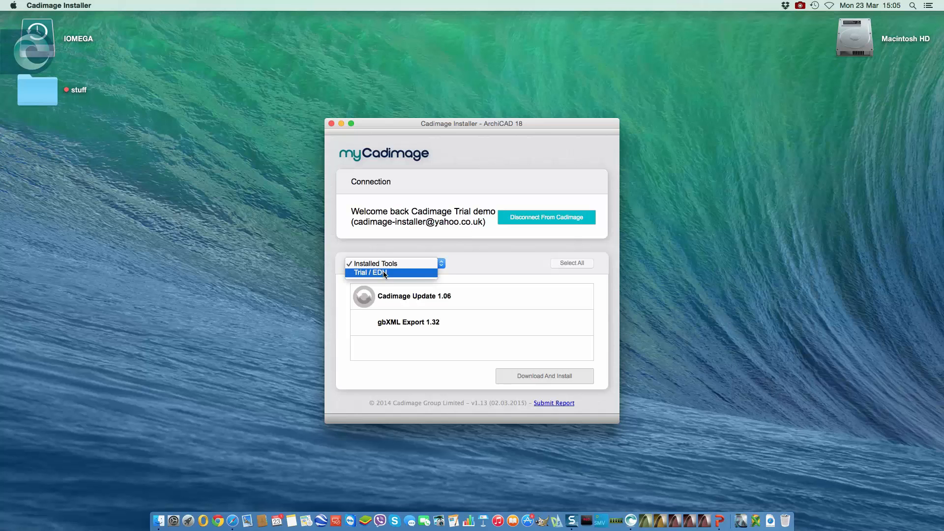
Select all Trial / EDU tools and start Download And Install.
{"action": "left_click", "coordinate": [372, 273]}
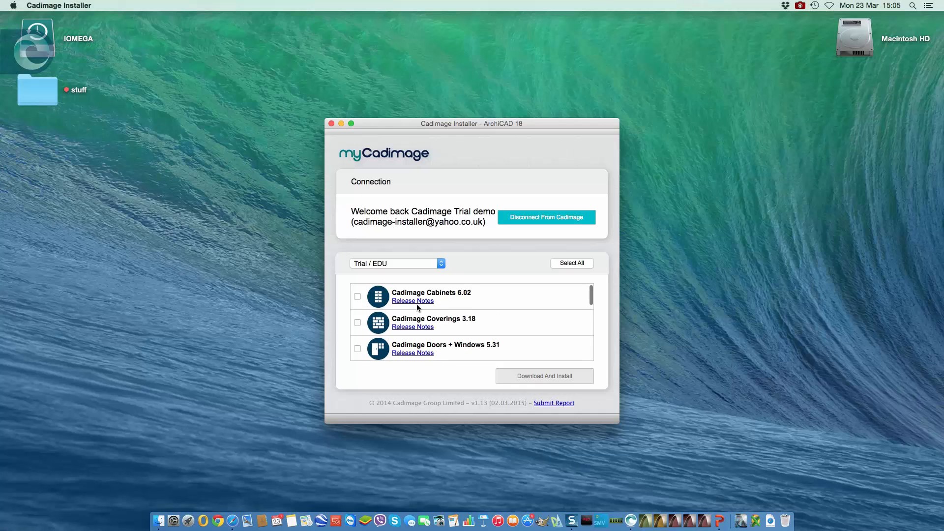
{"action": "left_click", "coordinate": [572, 264]}
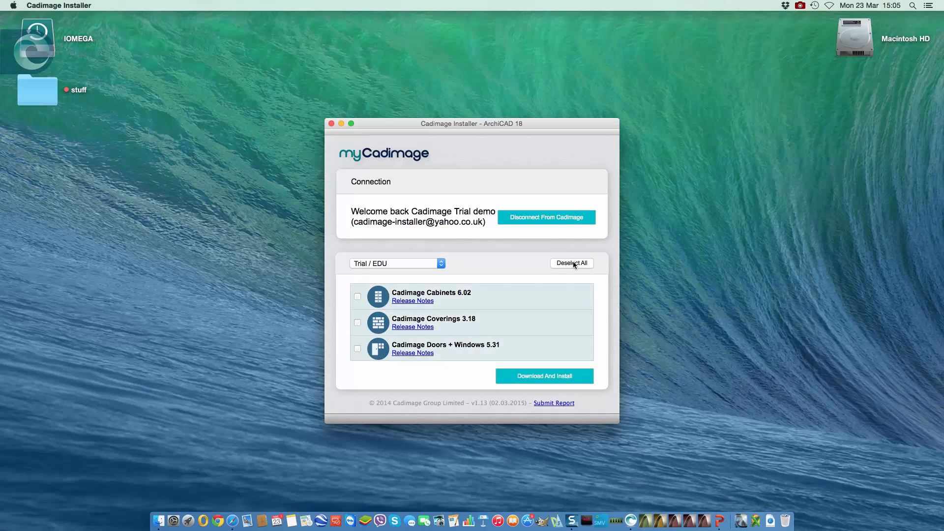
{"action": "scroll", "scroll_direction": "down", "scroll_amount": 3}
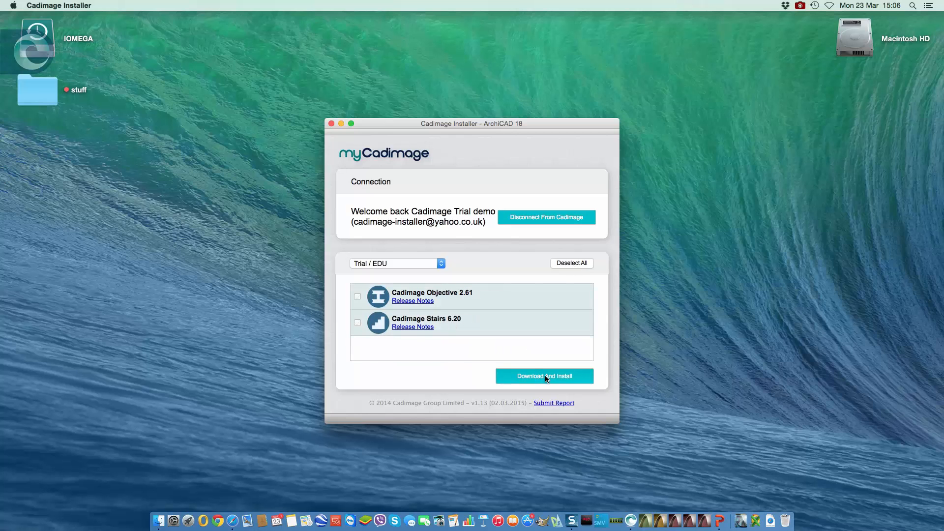
{"action": "left_click", "coordinate": [545, 375]}
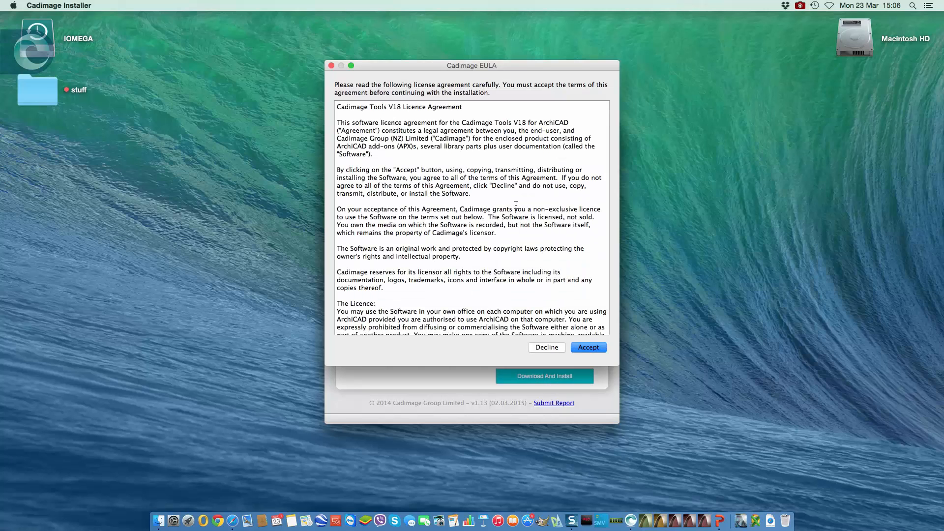
Accept the Cadimage Tools V18 EULA so Cabinets, Coverings and Doors + Windows install.
{"action": "scroll", "scroll_direction": "down", "scroll_amount": 3}
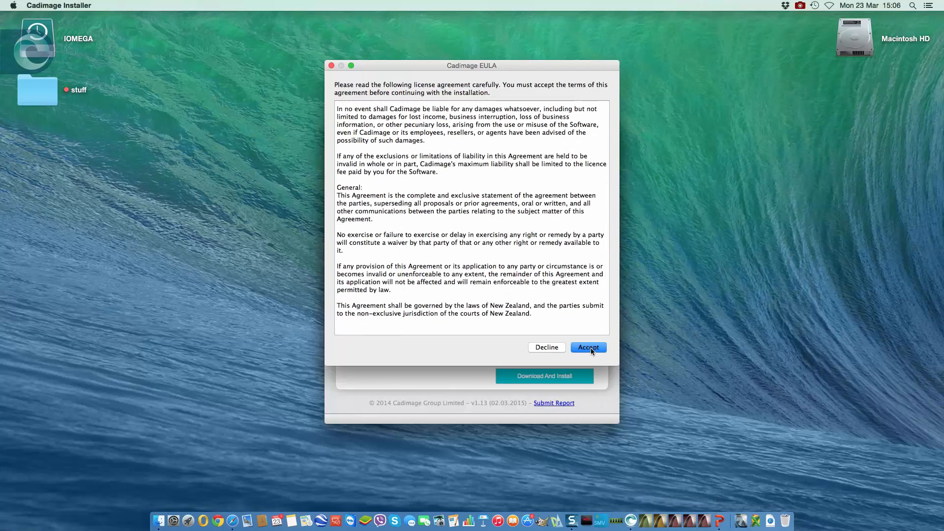
{"action": "left_click", "coordinate": [588, 347]}
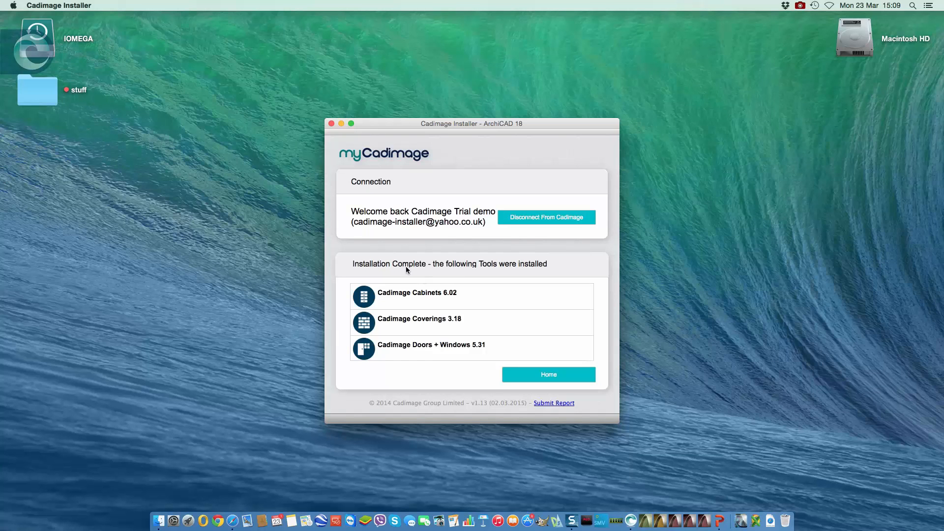
{"action": "mouse_move", "coordinate": [519, 271]}
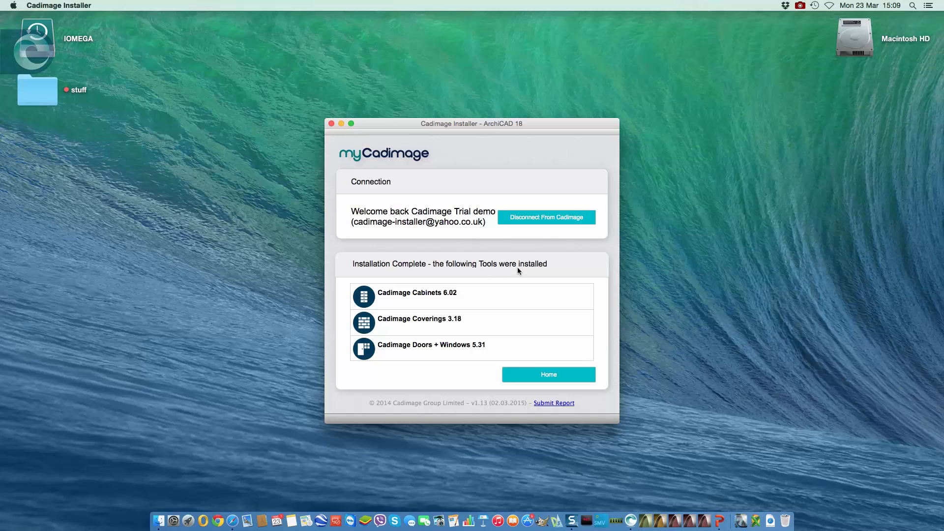
Review the Installation Complete list (Cabinets 6.02, Coverings 3.18, Doors + Windows 5.31) and close the installer.
{"action": "scroll", "scroll_direction": "down", "scroll_amount": 3}
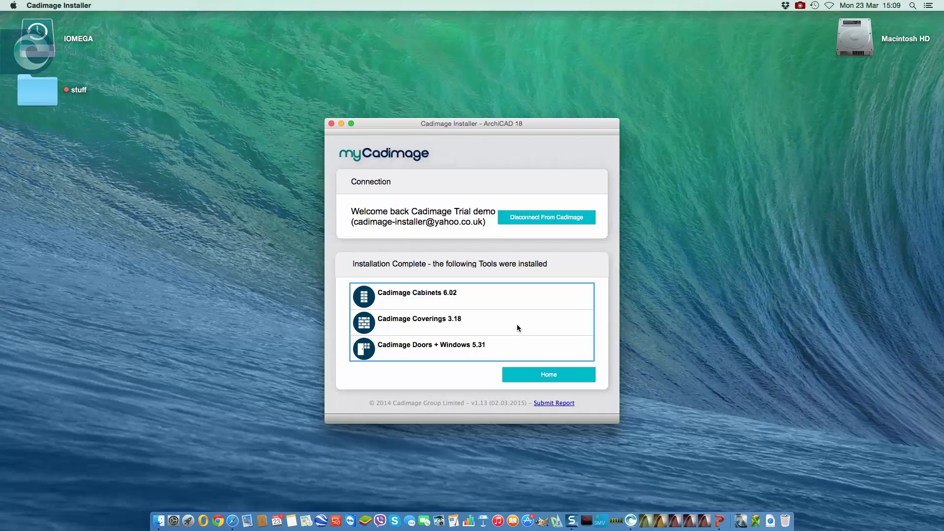
{"action": "left_click", "coordinate": [549, 374]}
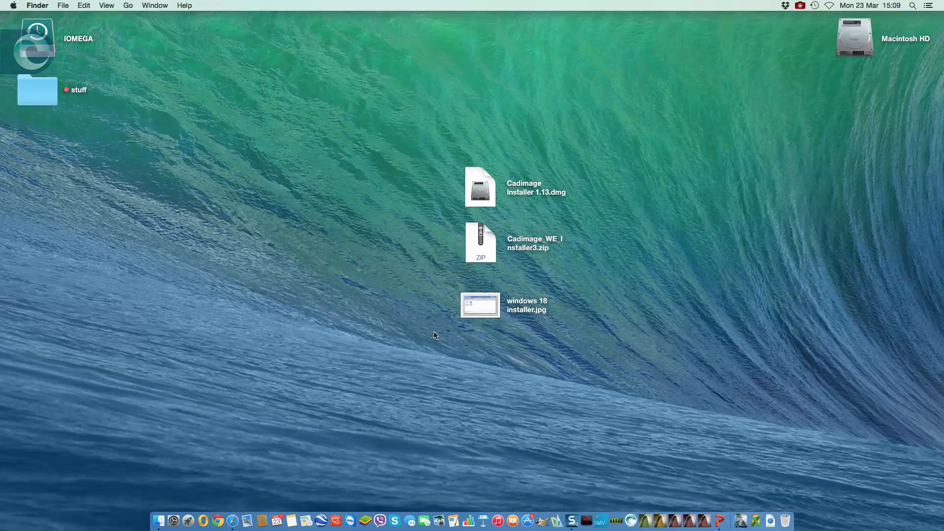
{"action": "mouse_move", "coordinate": [575, 346]}
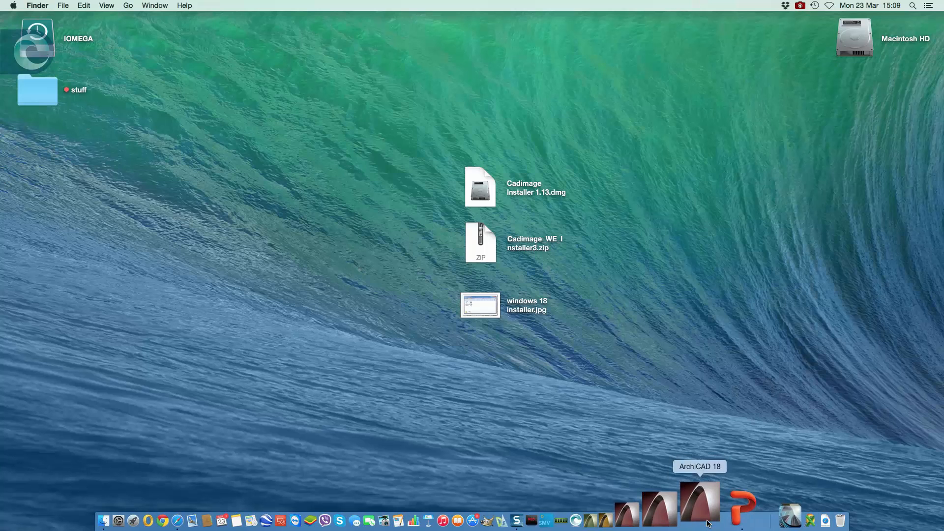
Launch ArchiCAD 18 from the Dock and create a new project from the ArchiCAD 18 template.
{"action": "left_click", "coordinate": [698, 498]}
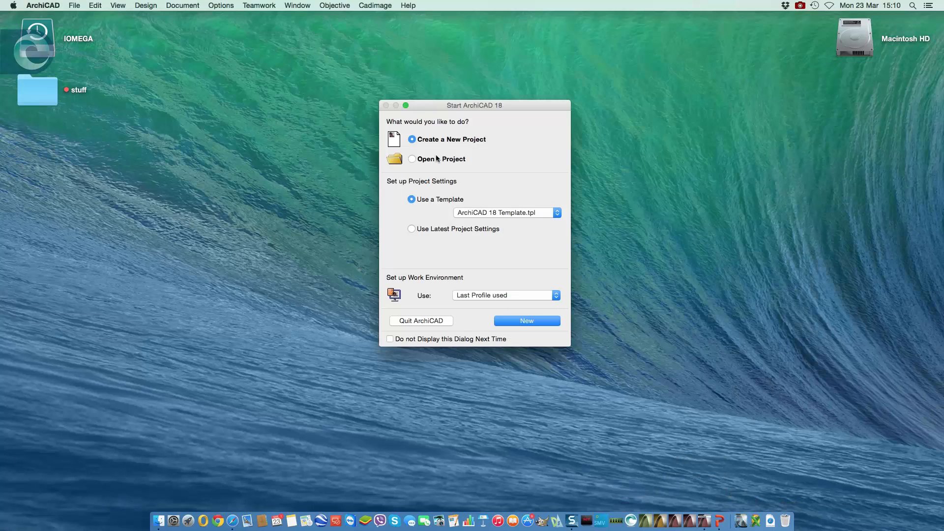
{"action": "mouse_move", "coordinate": [529, 332]}
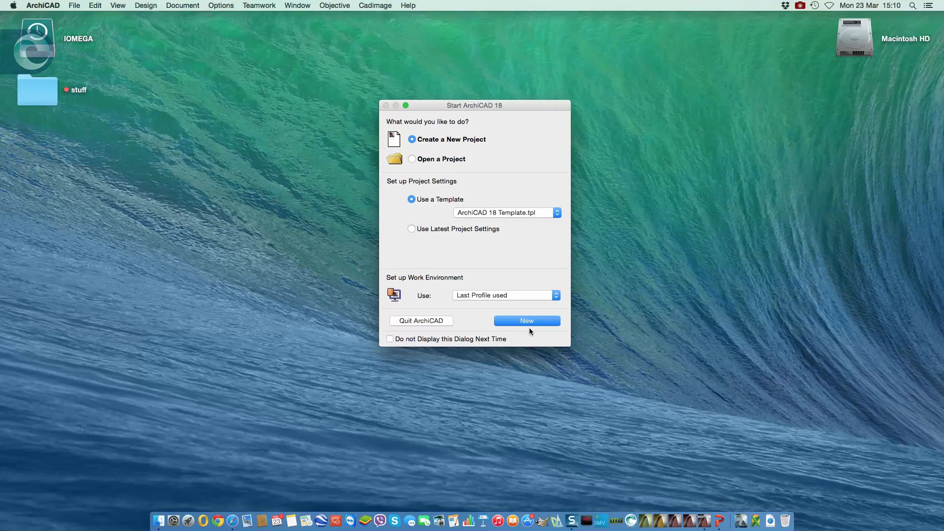
{"action": "left_click", "coordinate": [526, 320]}
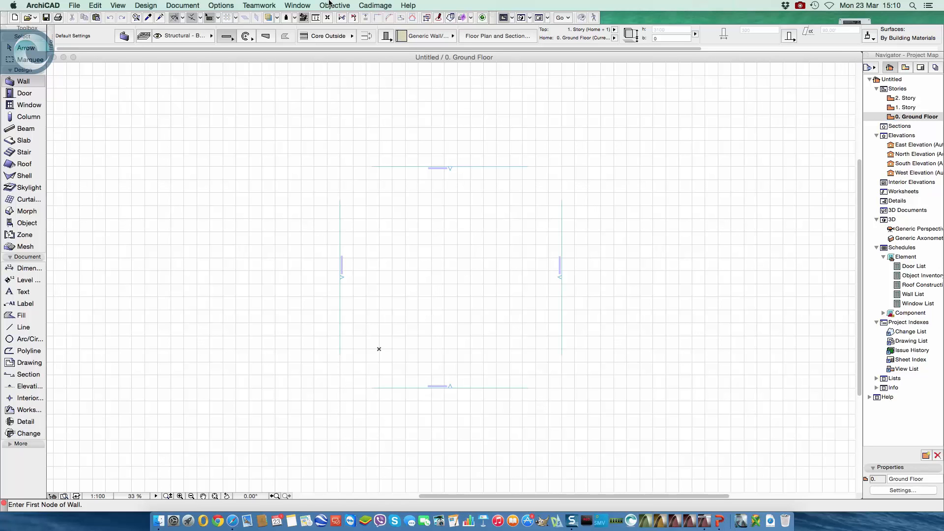
{"action": "mouse_move", "coordinate": [357, 5]}
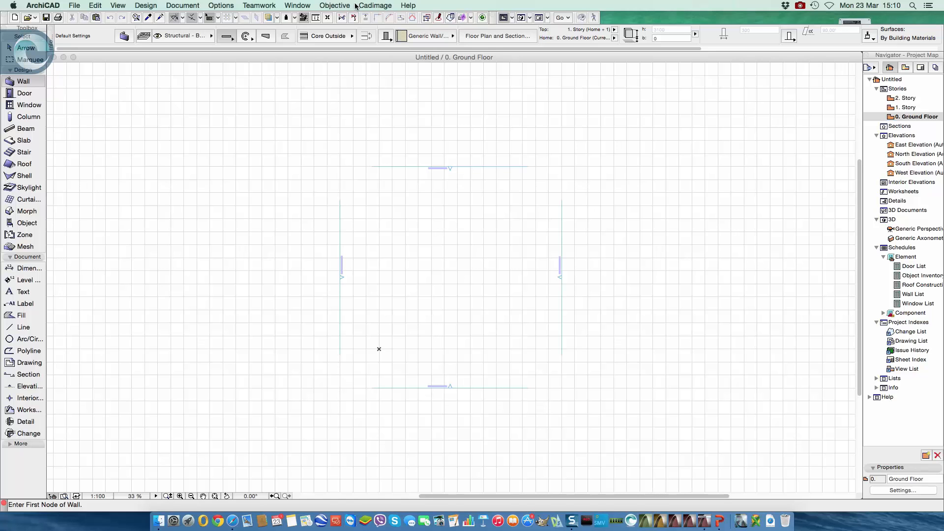
{"action": "mouse_move", "coordinate": [33, 169]}
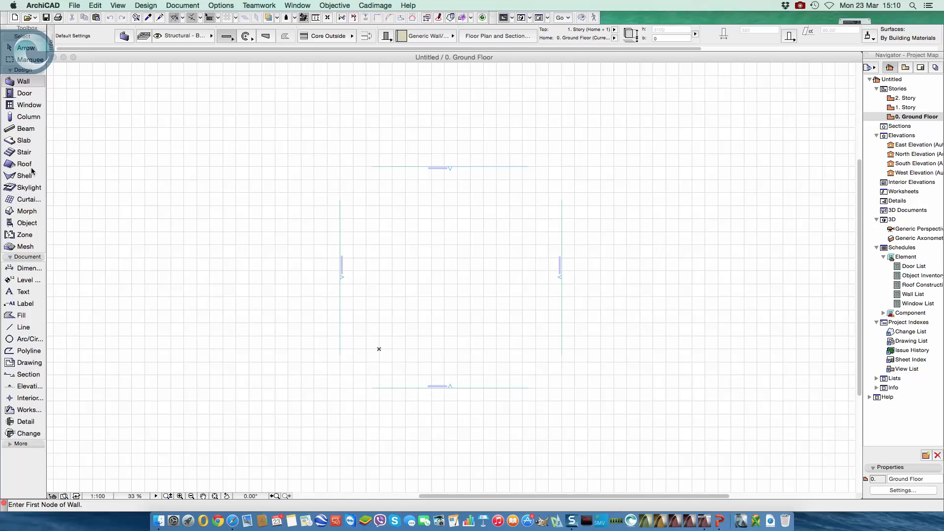
{"action": "mouse_move", "coordinate": [153, 132]}
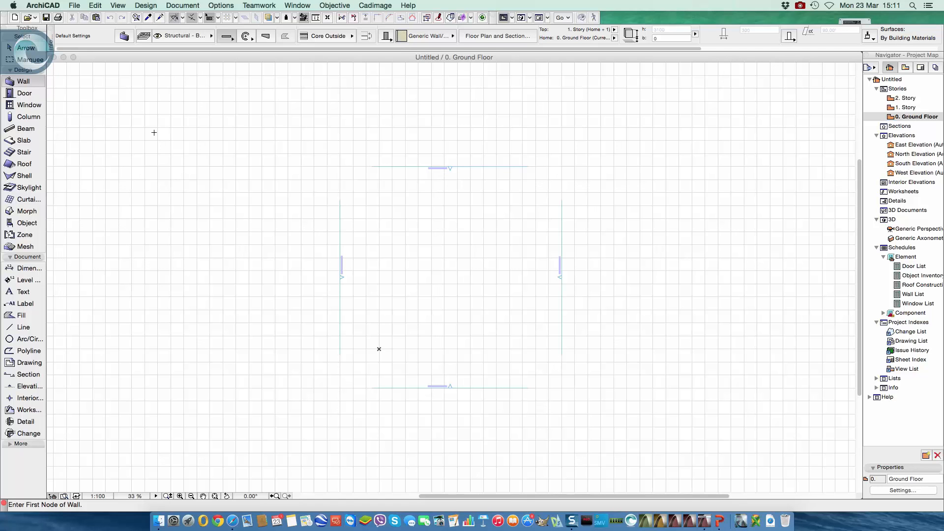
{"action": "mouse_move", "coordinate": [149, 128]}
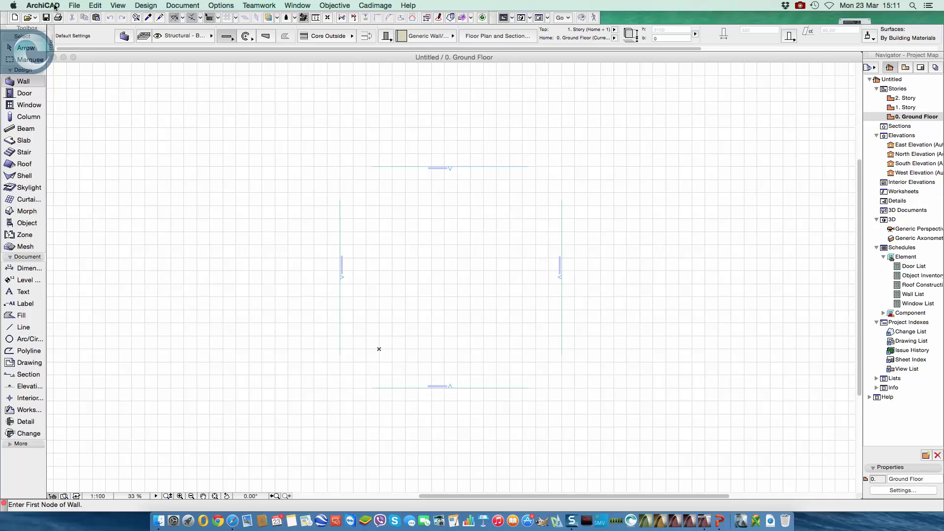
Quit ArchiCAD 18 via ArchiCAD > Quit ArchiCAD, returning to the desktop.
{"action": "left_click", "coordinate": [38, 5]}
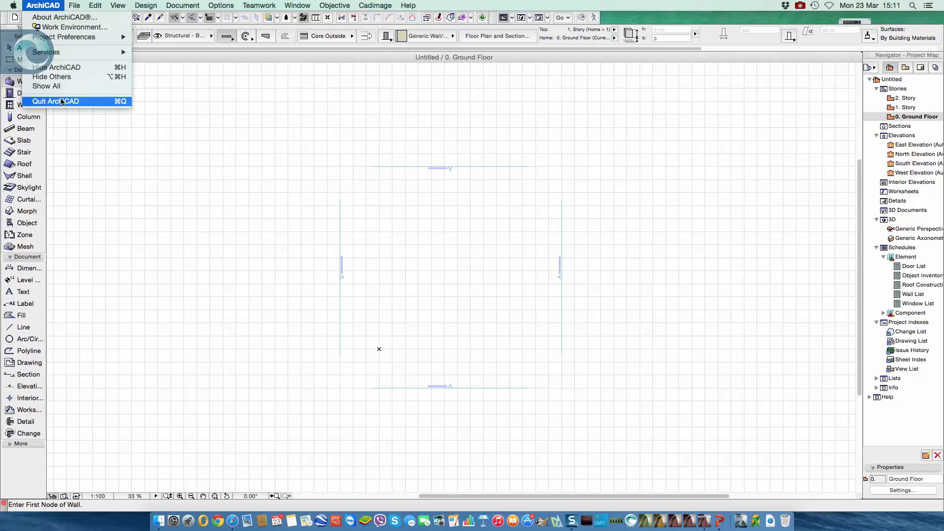
{"action": "left_click", "coordinate": [55, 101]}
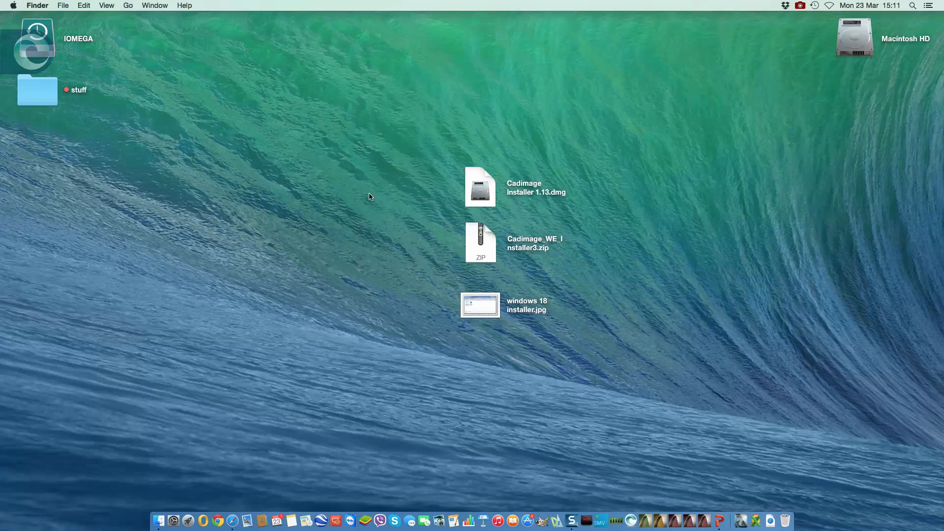
{"action": "mouse_move", "coordinate": [482, 244]}
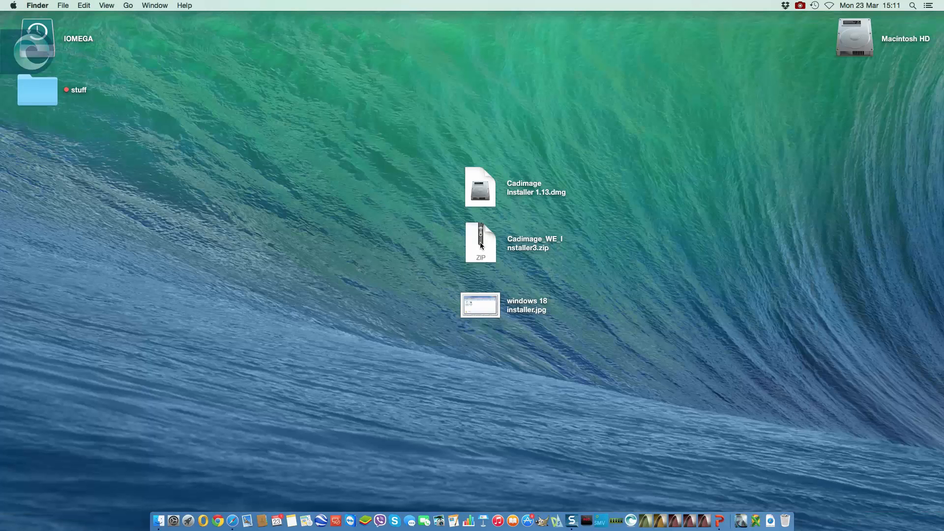
Unzip Cadimage_WE_Installer3.zip, launch Cadimage_WE_Installer and accept the Internet-download warning.
{"action": "double_click", "coordinate": [479, 244]}
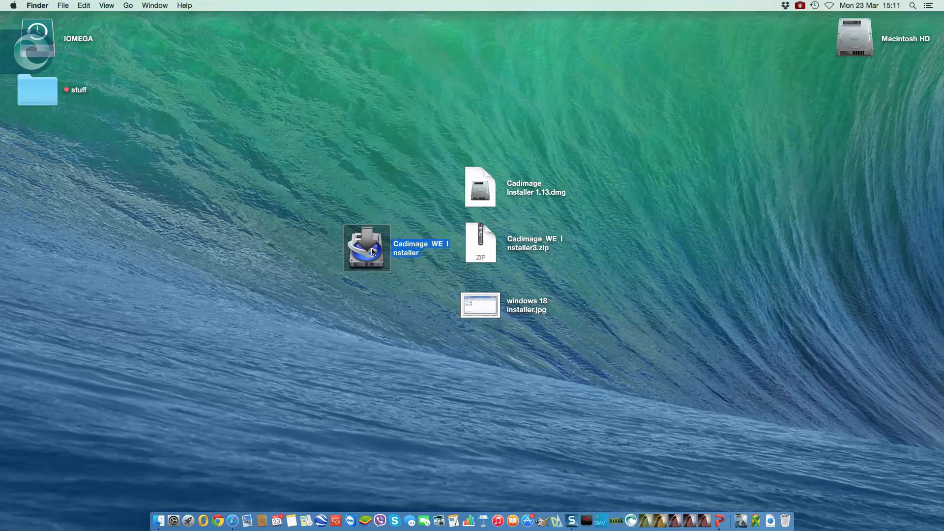
{"action": "double_click", "coordinate": [367, 249]}
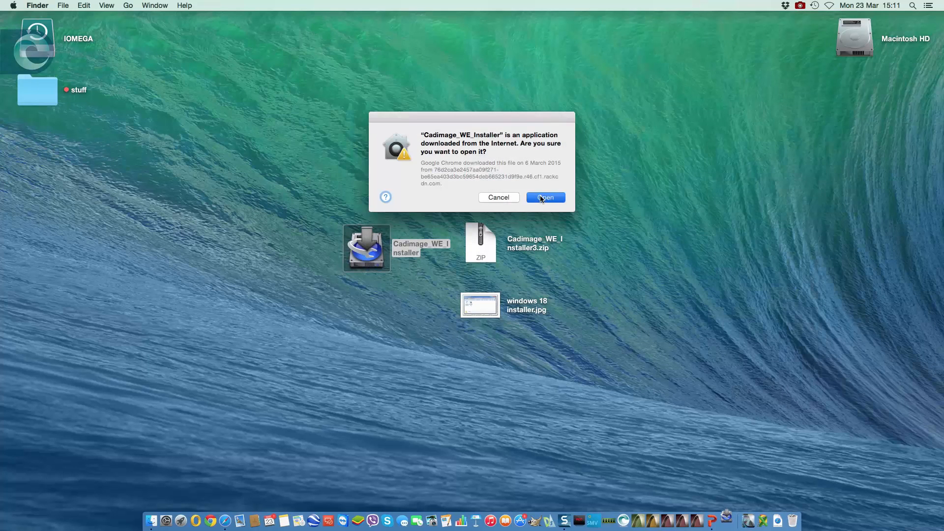
{"action": "left_click", "coordinate": [545, 196]}
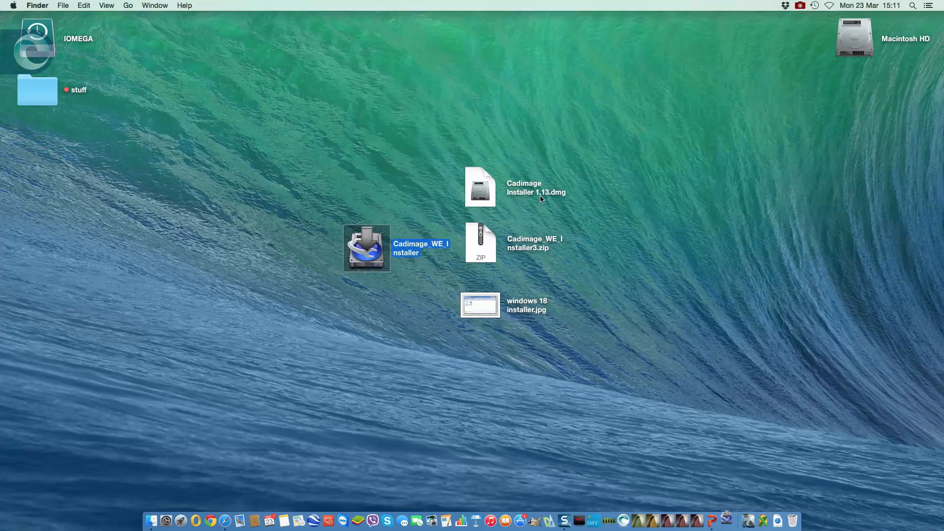
Run the Cadimage WE Installer through Next to Done, installing the Work Environment.
{"action": "double_click", "coordinate": [366, 249]}
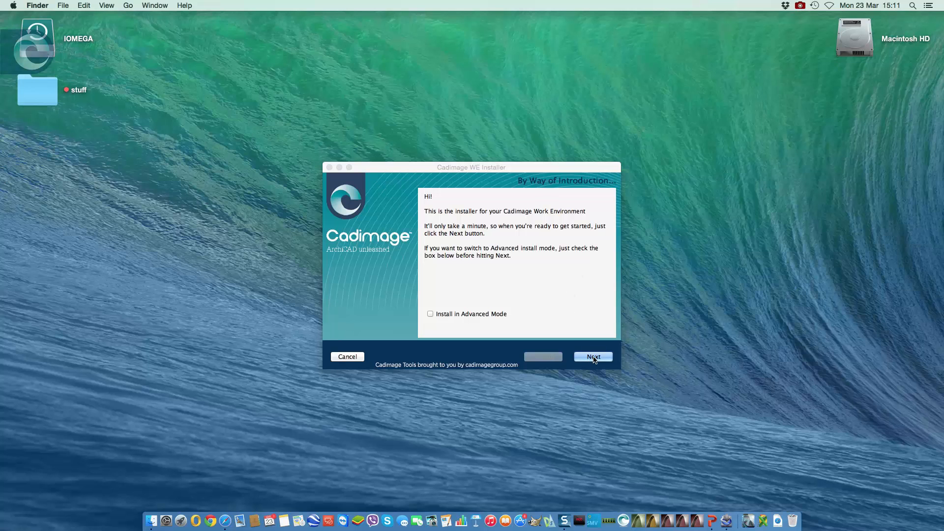
{"action": "left_click", "coordinate": [593, 357]}
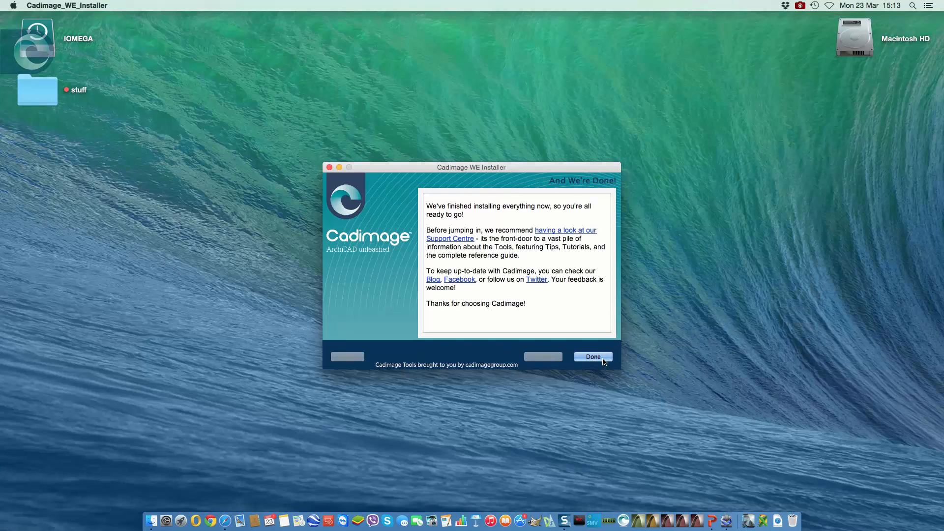
{"action": "left_click", "coordinate": [592, 357]}
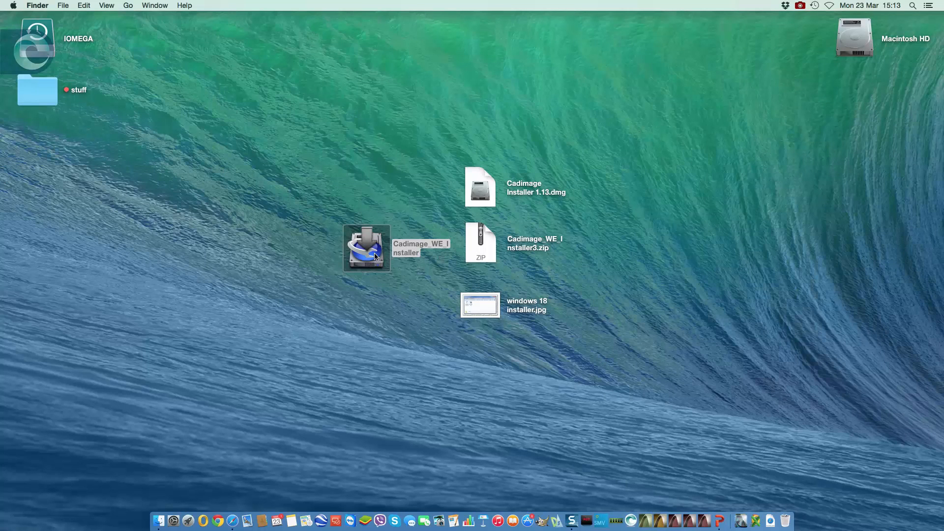
{"action": "mouse_move", "coordinate": [423, 248]}
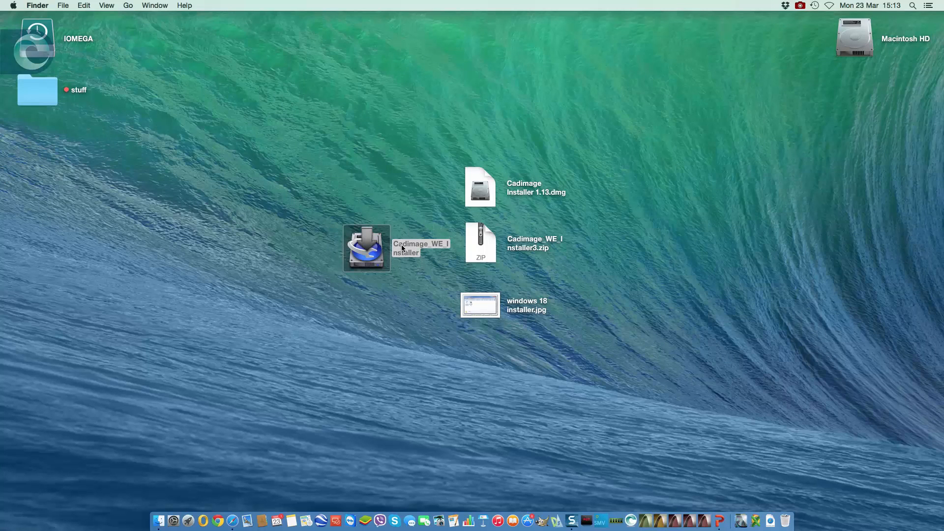
{"action": "mouse_move", "coordinate": [441, 251]}
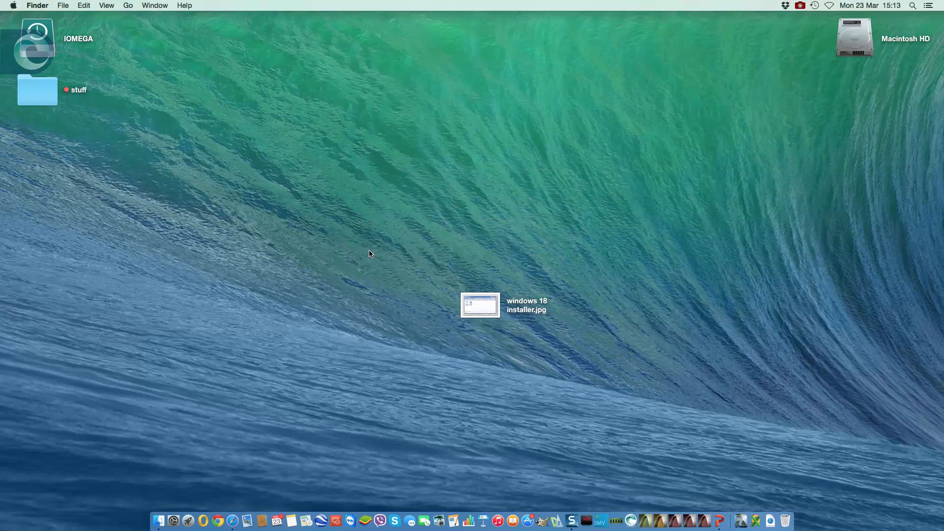
{"action": "mouse_move", "coordinate": [695, 519]}
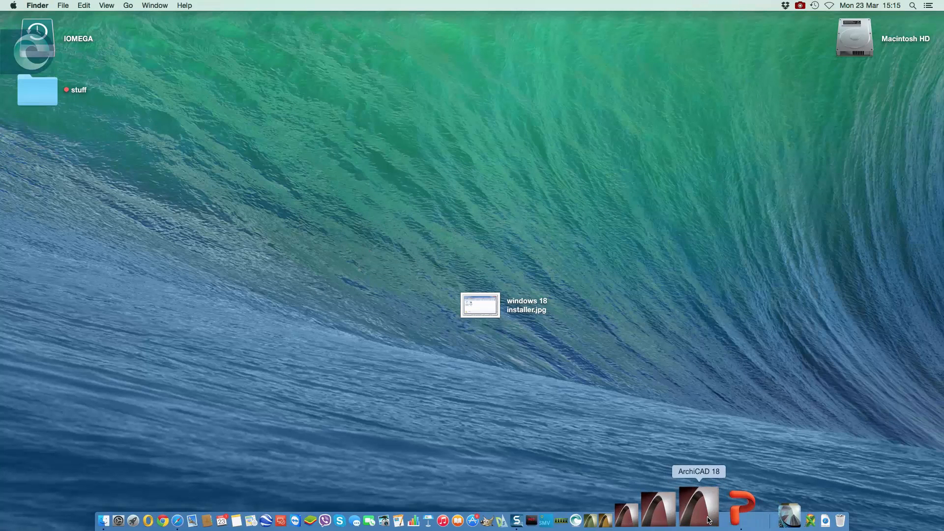
Relaunch ArchiCAD 18 and create a new project from the template to see the Cadimage toolbox tools.
{"action": "left_click", "coordinate": [696, 510]}
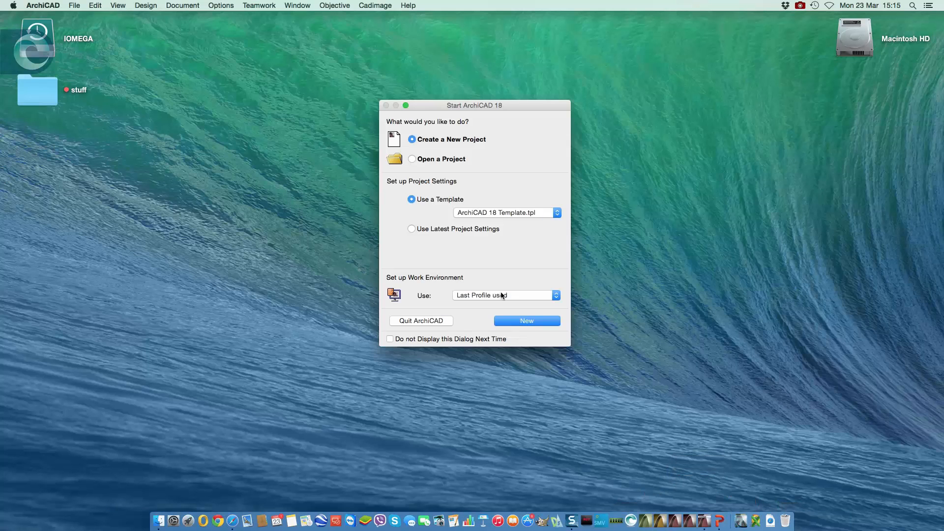
{"action": "mouse_move", "coordinate": [541, 277]}
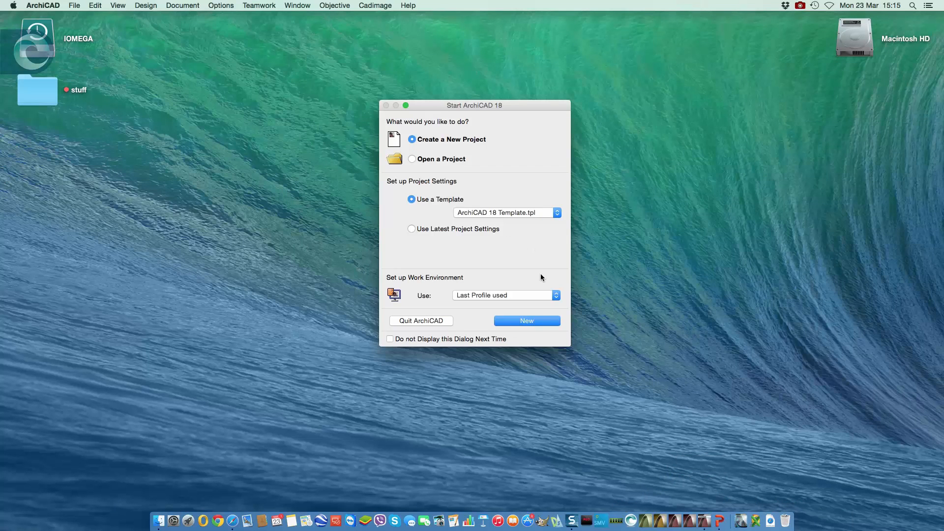
{"action": "left_click", "coordinate": [526, 320]}
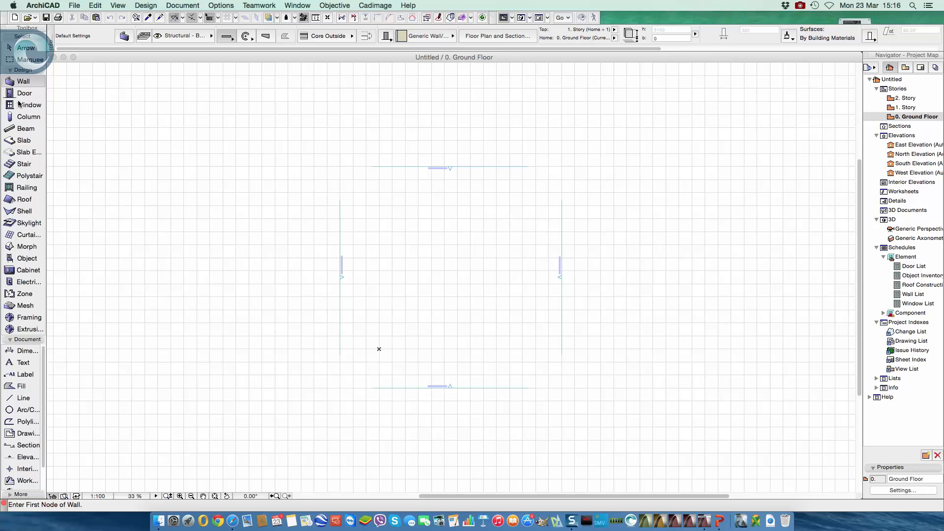
{"action": "mouse_move", "coordinate": [30, 108]}
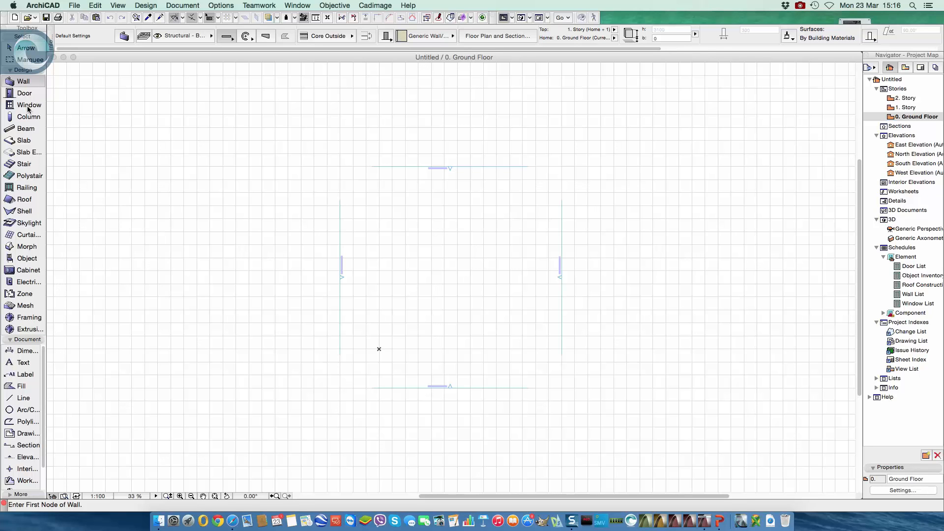
{"action": "mouse_move", "coordinate": [317, 18]}
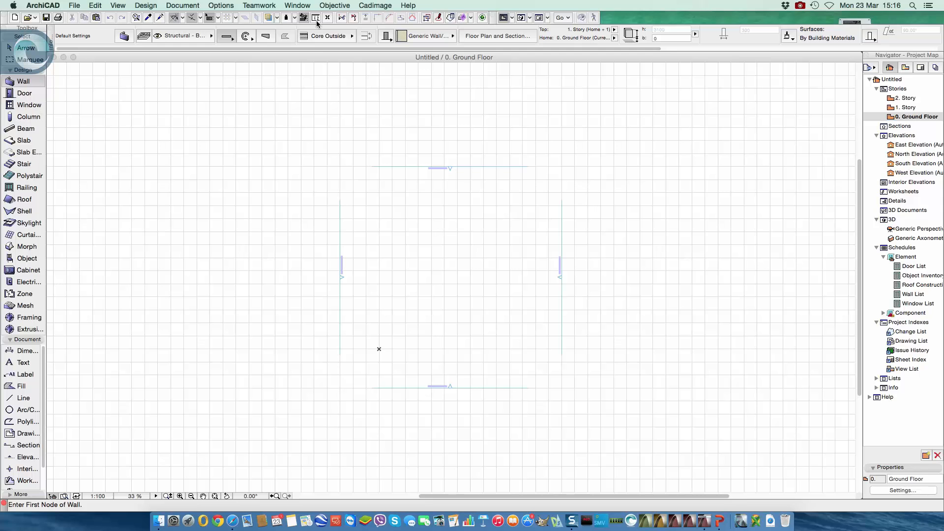
Show the Cadimage menu listing Coverings, Stairs, Keynotes, Doors+Windows, Electrical and Cabinets.
{"action": "left_click", "coordinate": [374, 5]}
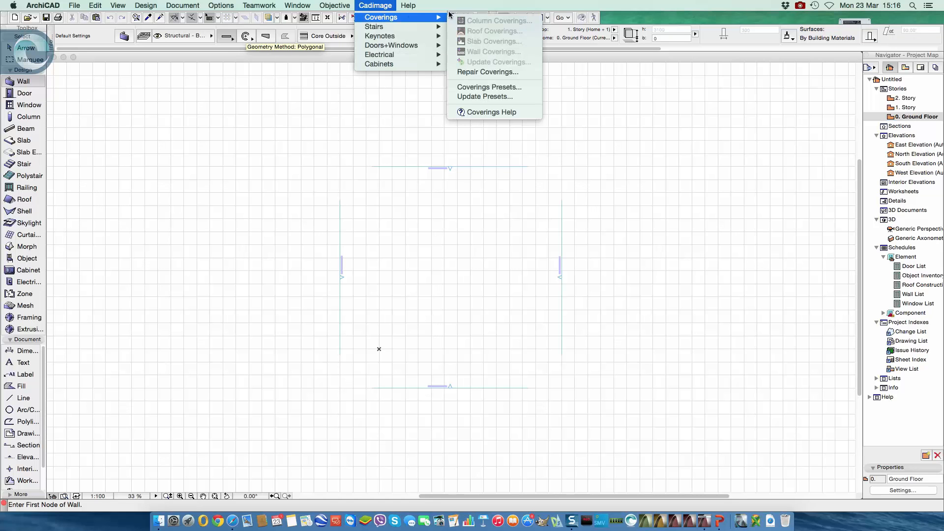